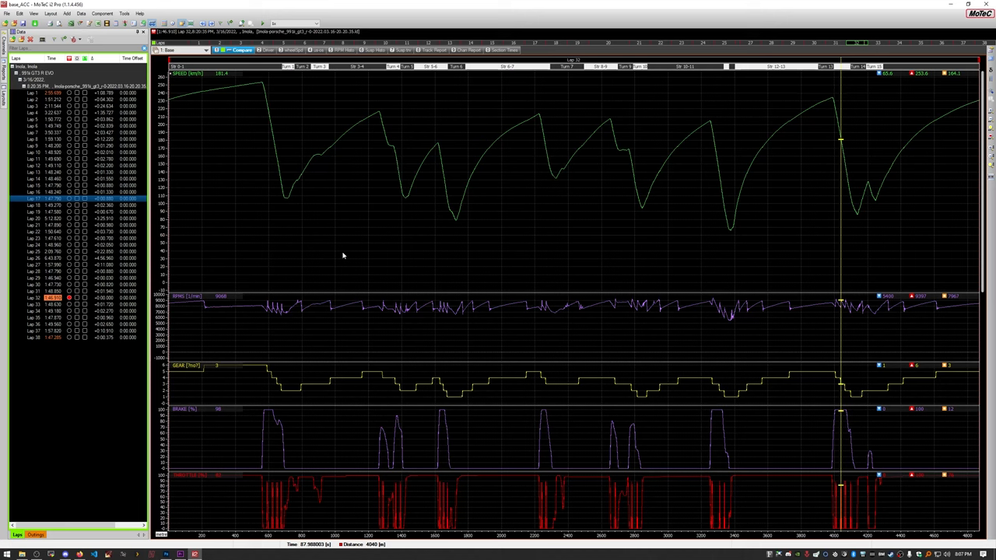
mouse_move(351, 255)
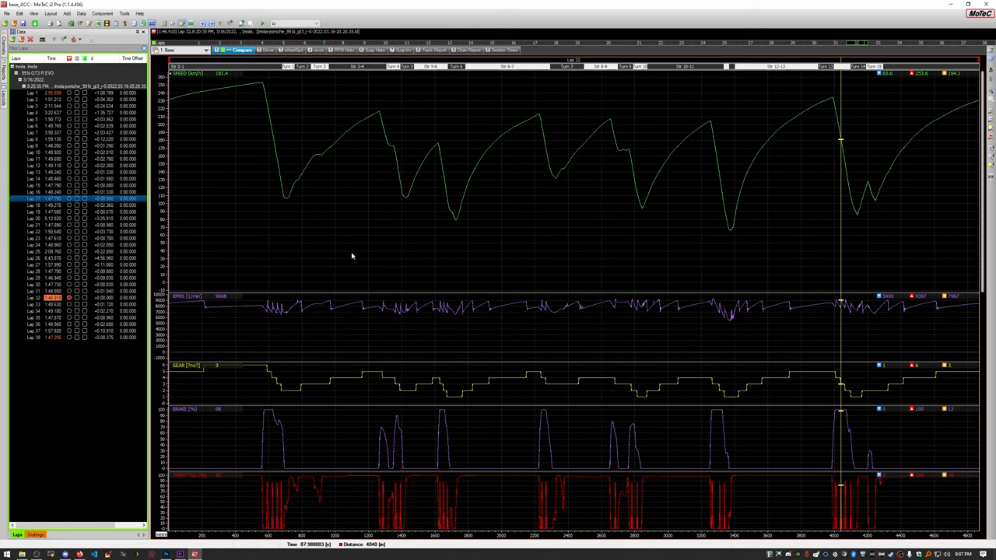
mouse_move(330, 247)
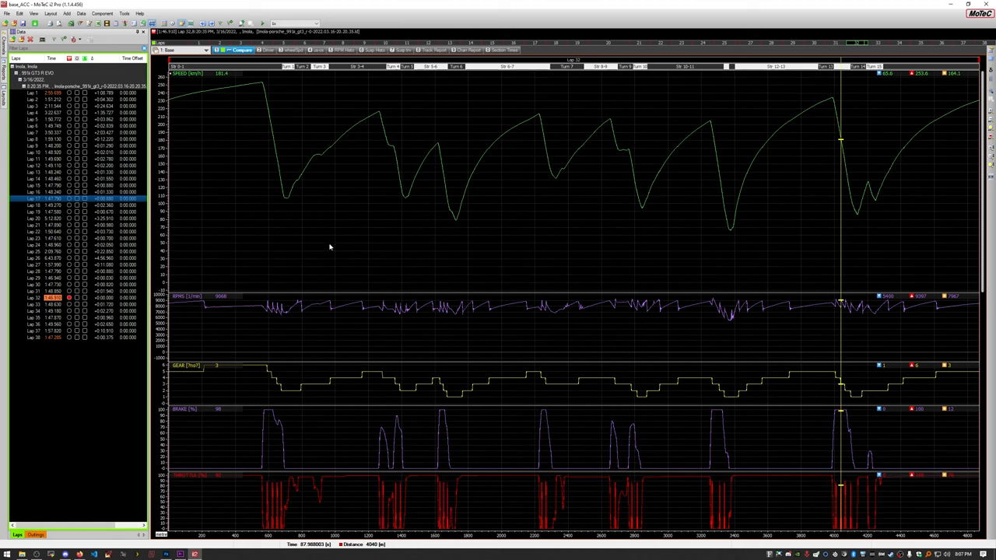
mouse_move(331, 218)
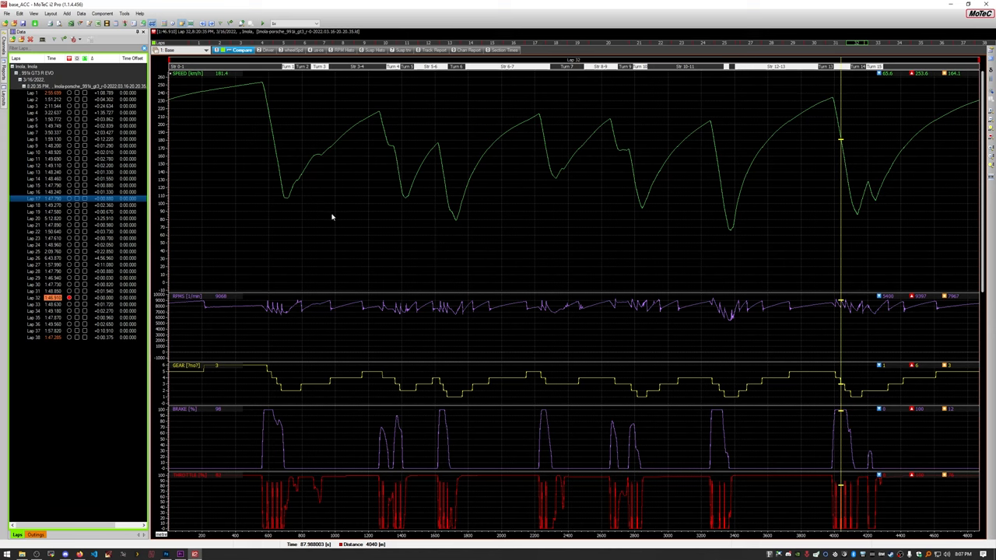
mouse_move(666, 240)
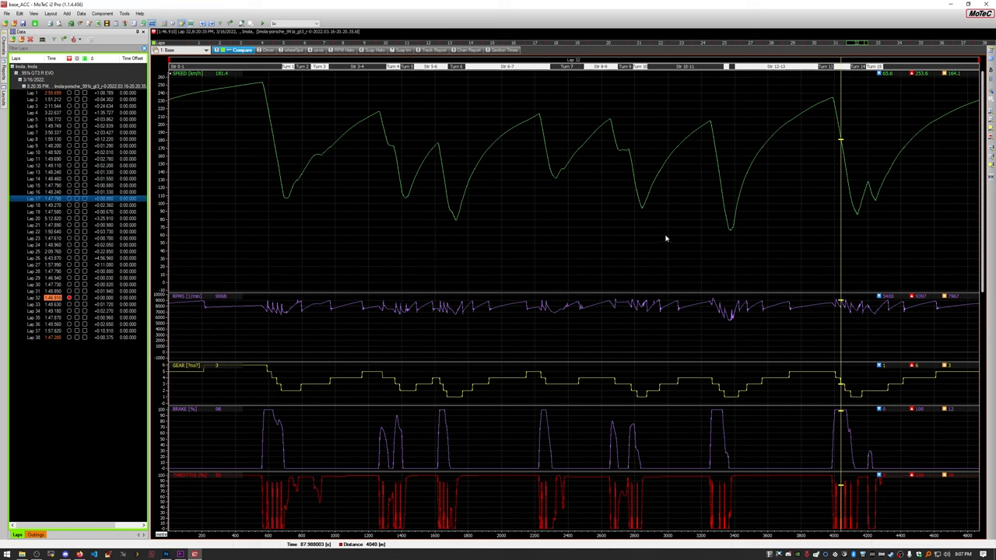
mouse_move(194, 364)
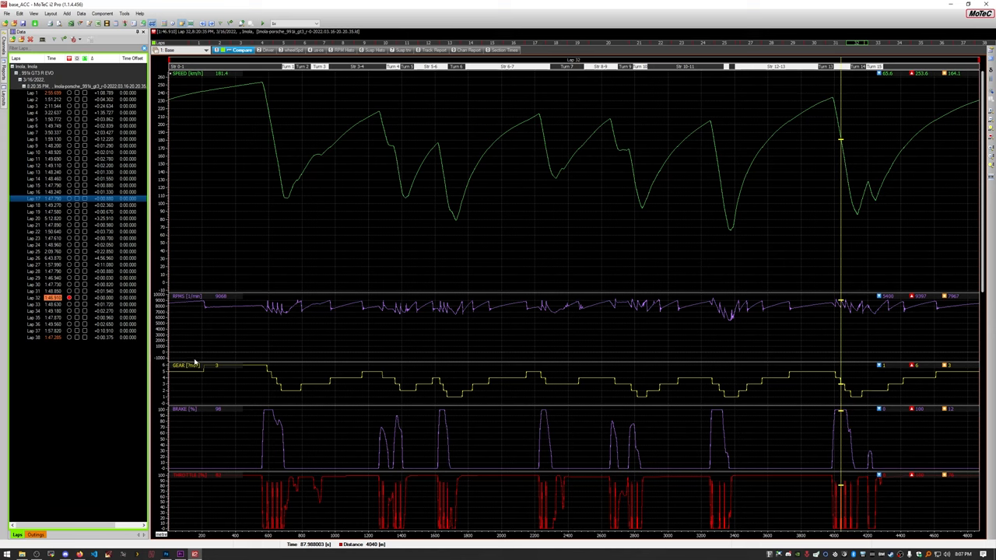
mouse_move(143, 357)
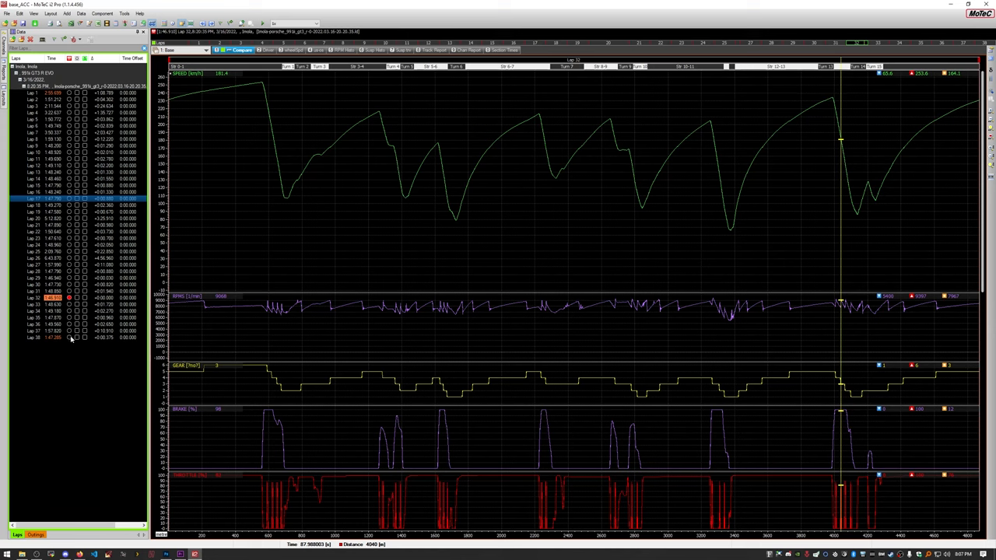
mouse_move(54, 344)
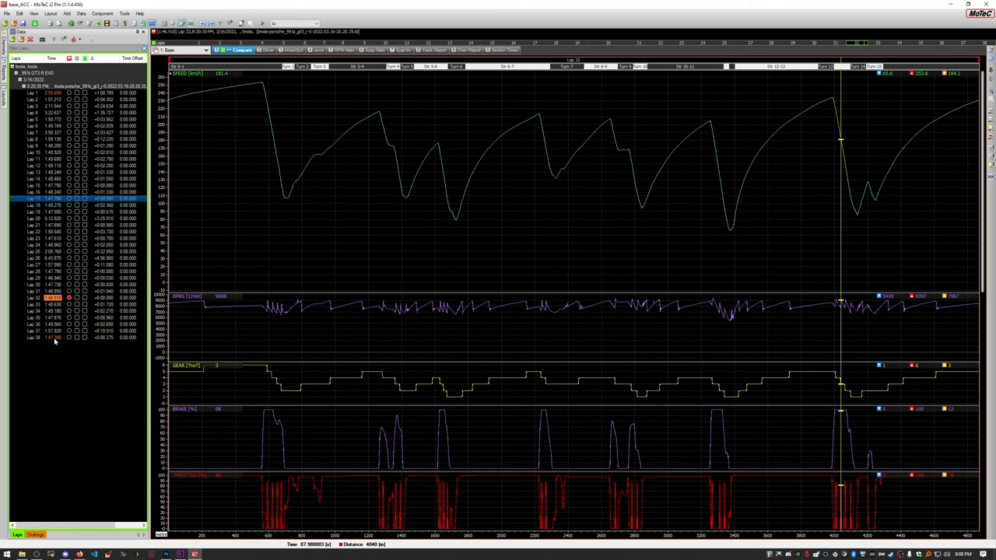
mouse_move(88, 210)
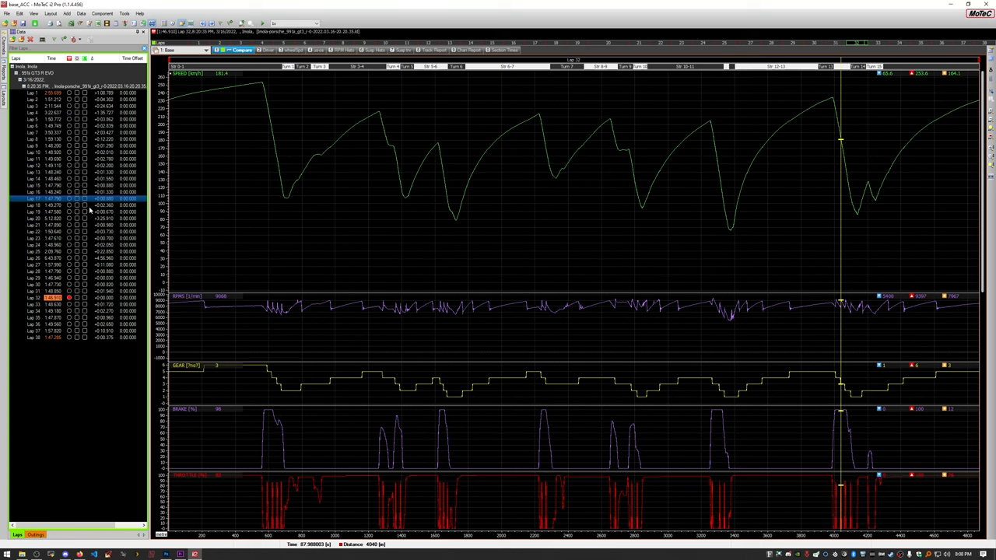
Preview several laps from the Laps list, settling on one to overlay against the reference lap.
left_click(43, 297)
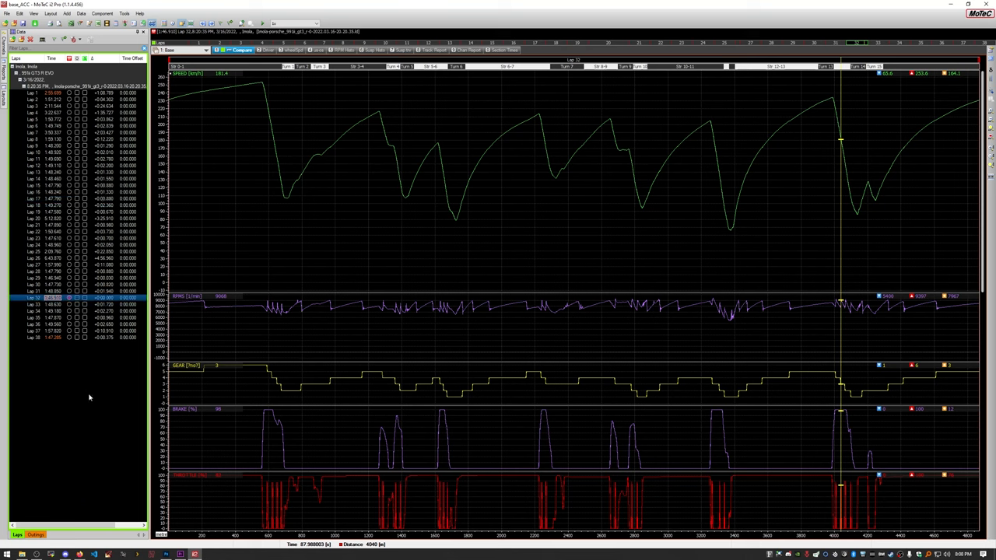
left_click(53, 298)
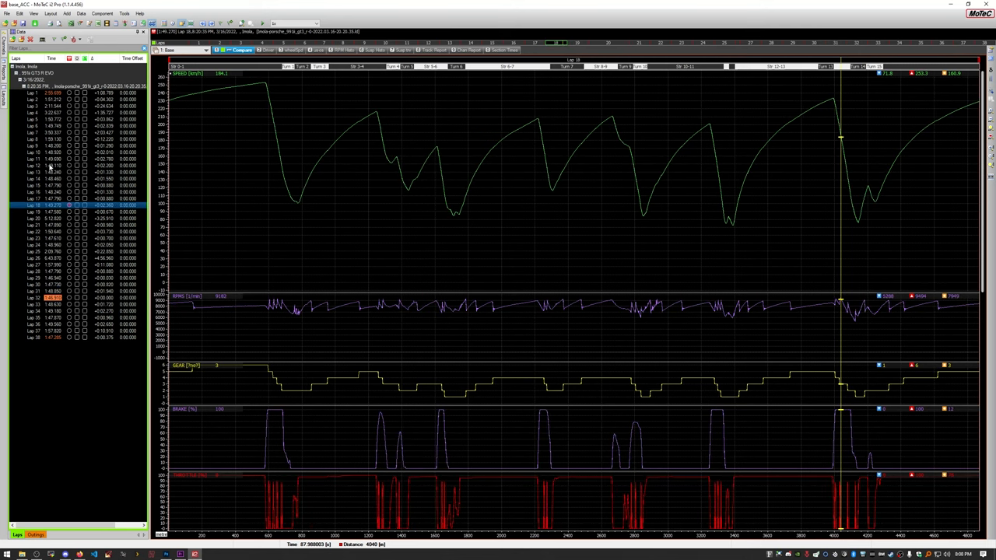
left_click(38, 159)
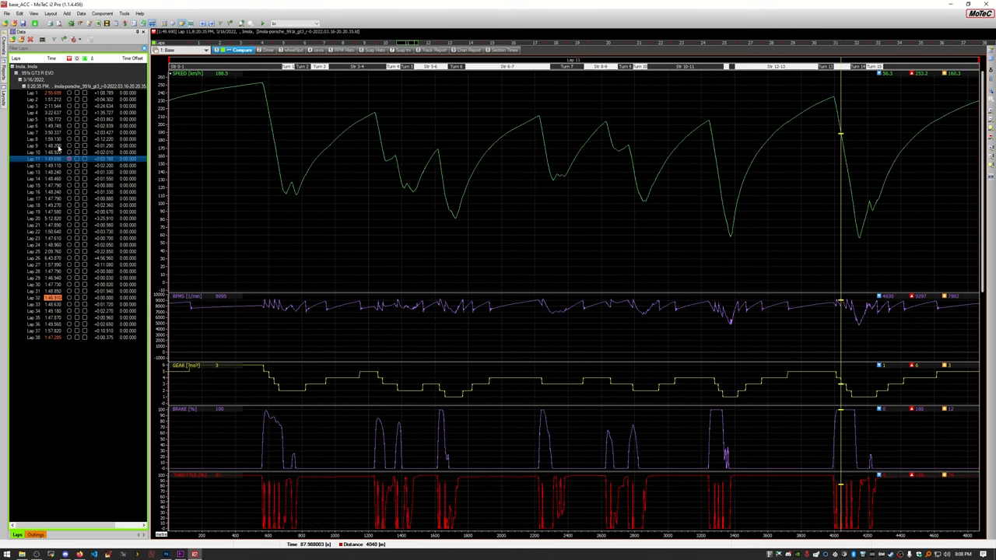
left_click(37, 318)
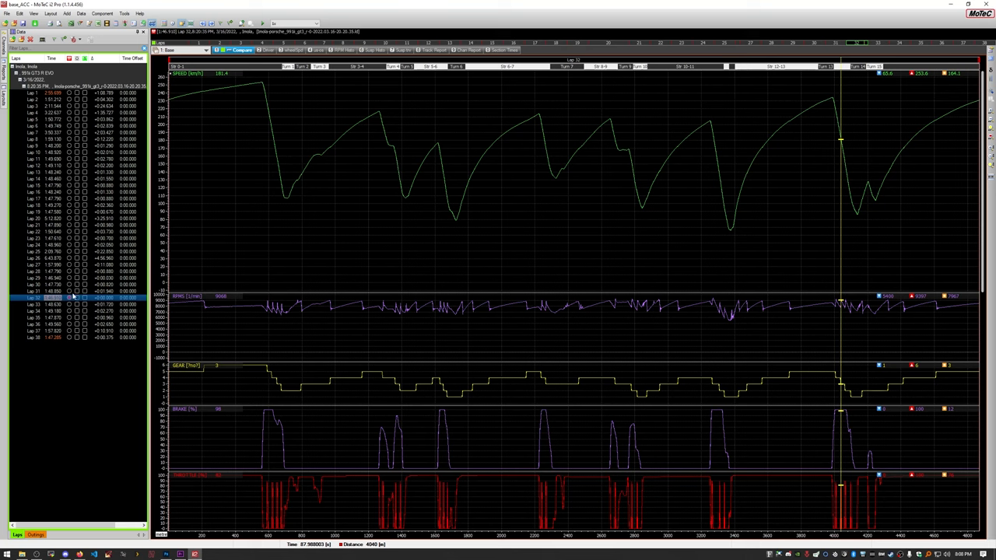
mouse_move(76, 321)
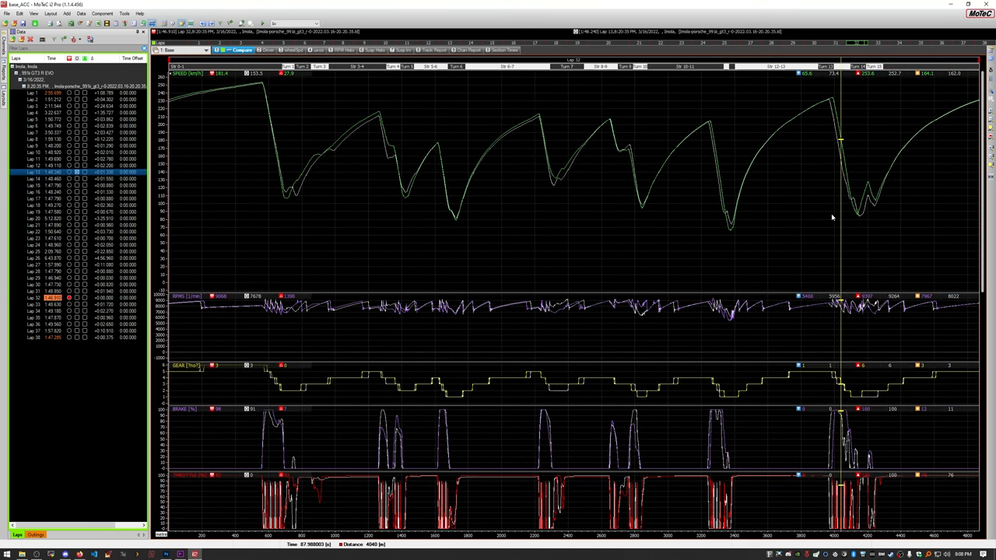
mouse_move(646, 208)
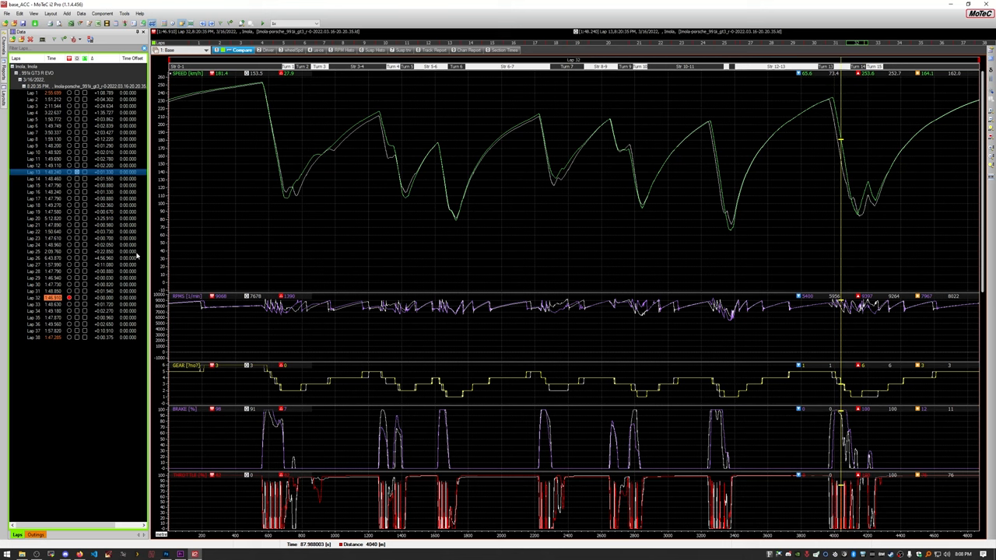
mouse_move(355, 234)
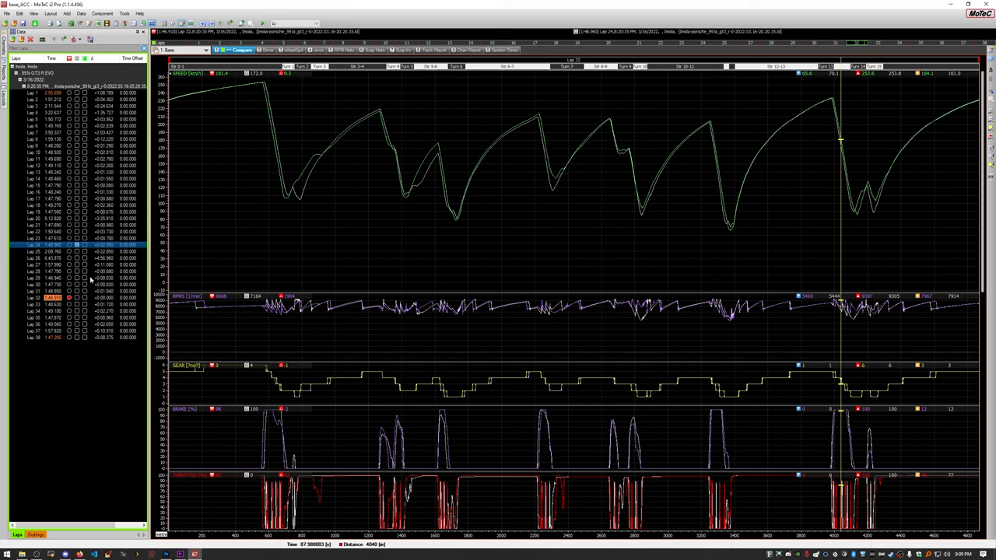
mouse_move(90, 265)
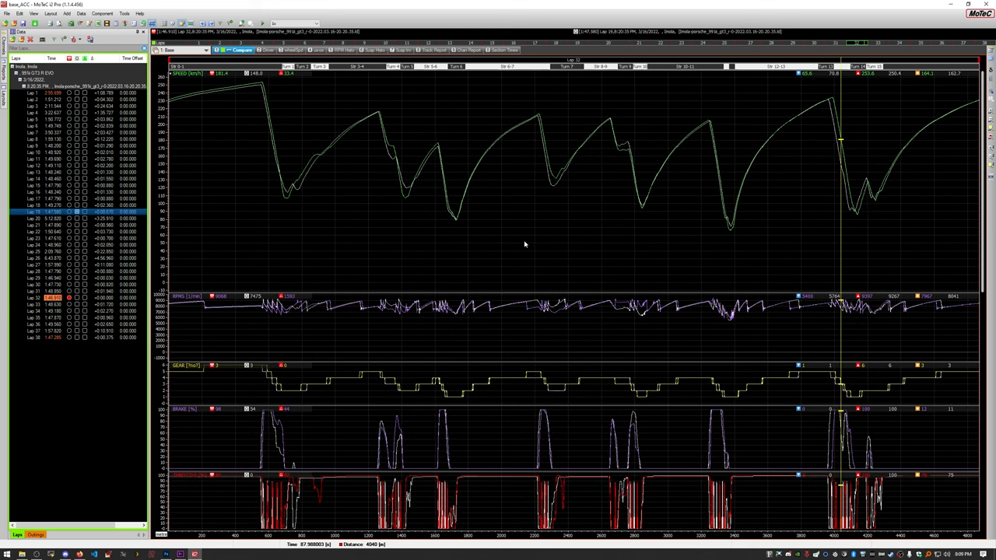
mouse_move(587, 232)
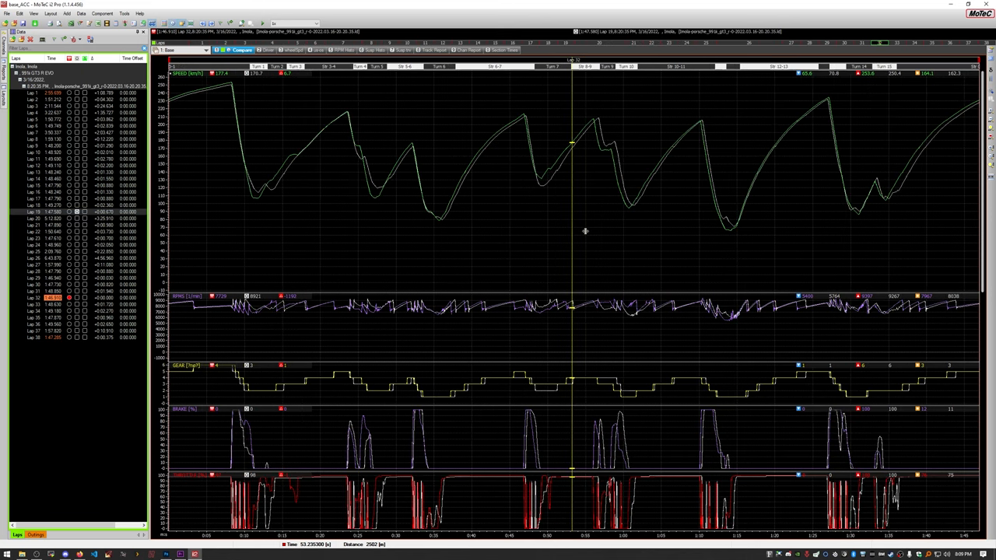
mouse_move(129, 285)
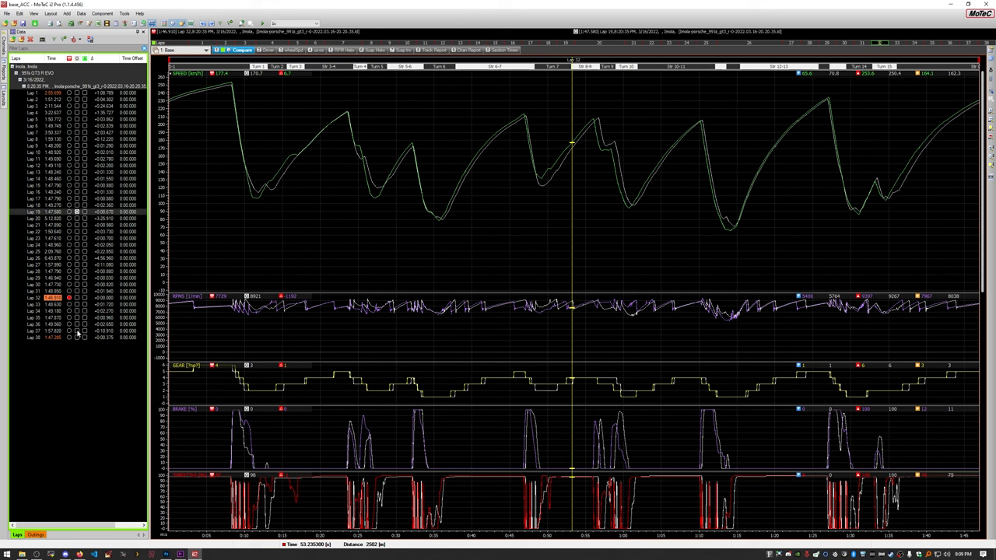
Overlay a markedly slower lap whose speed and pedal traces diverge from the reference.
left_click(34, 330)
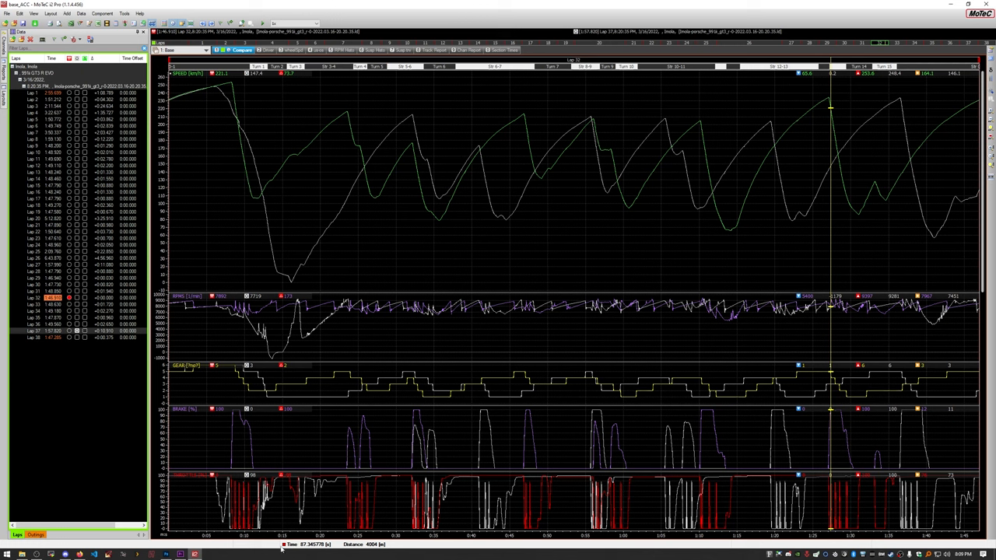
mouse_move(209, 277)
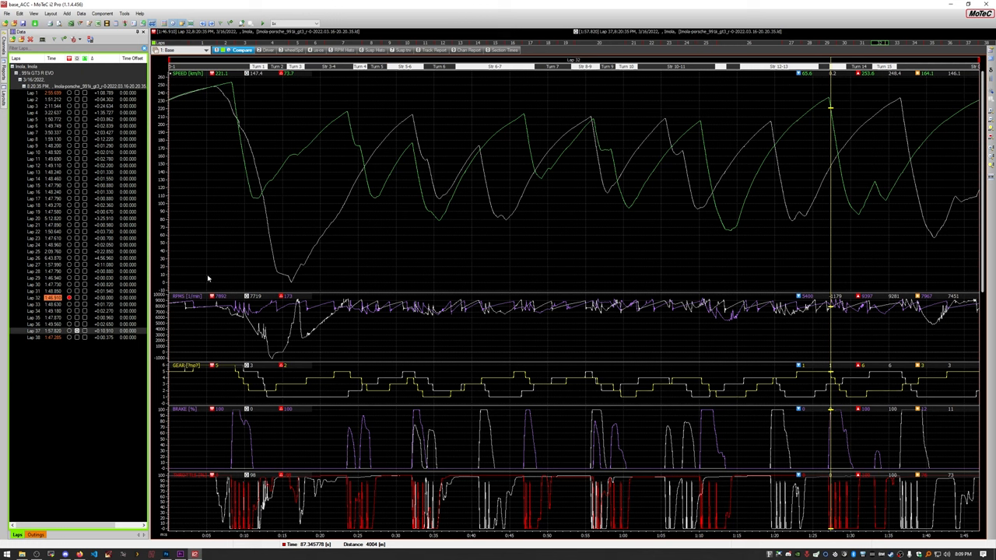
mouse_move(870, 243)
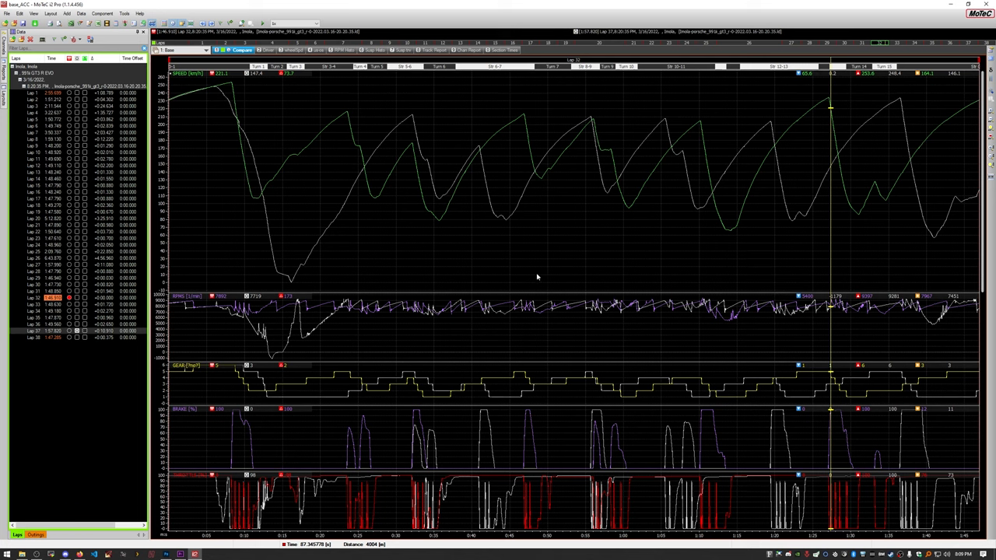
mouse_move(666, 240)
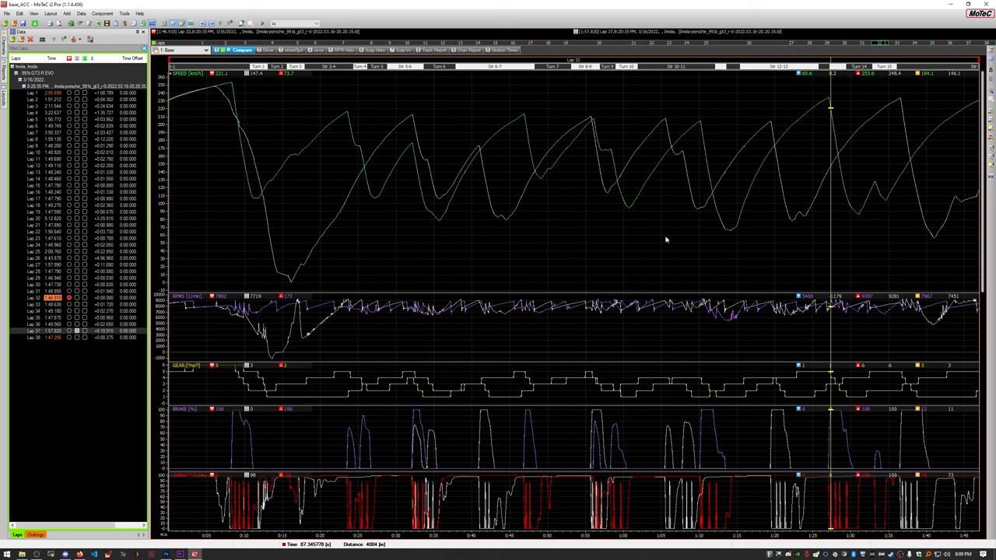
mouse_move(681, 206)
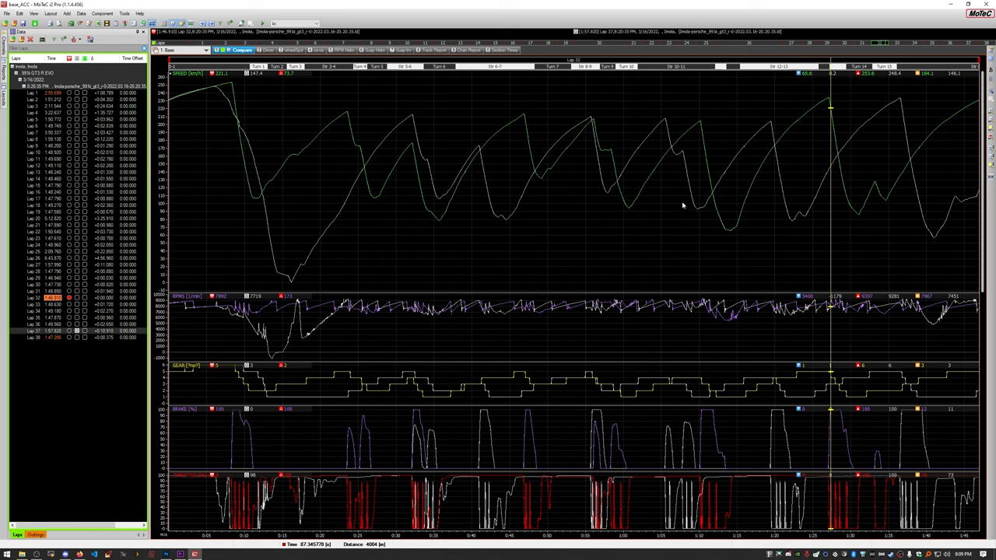
mouse_move(547, 242)
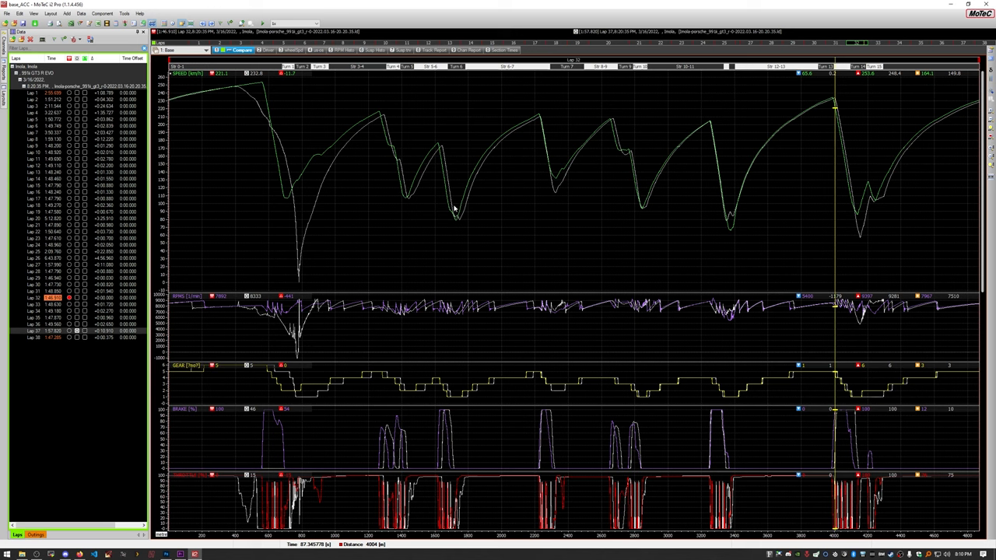
mouse_move(494, 251)
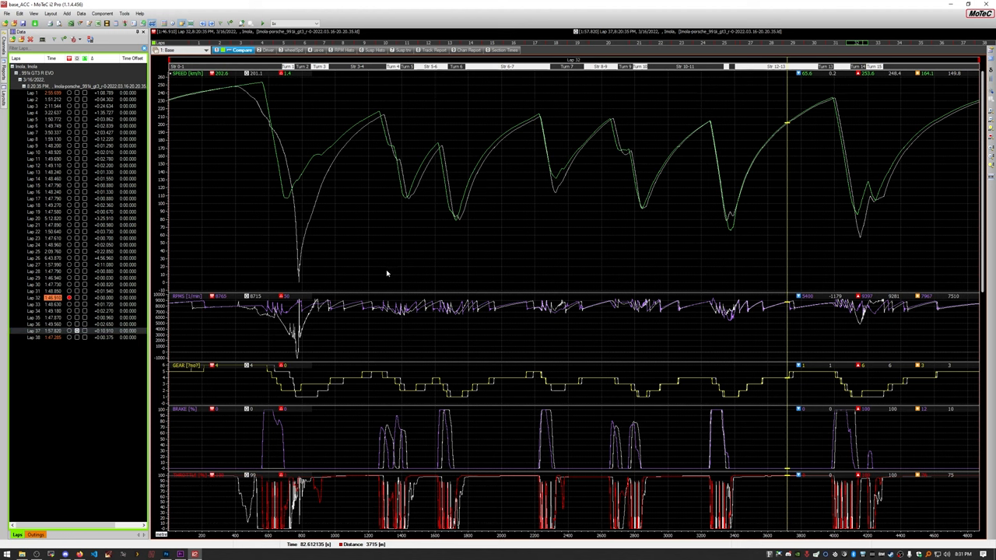
mouse_move(358, 227)
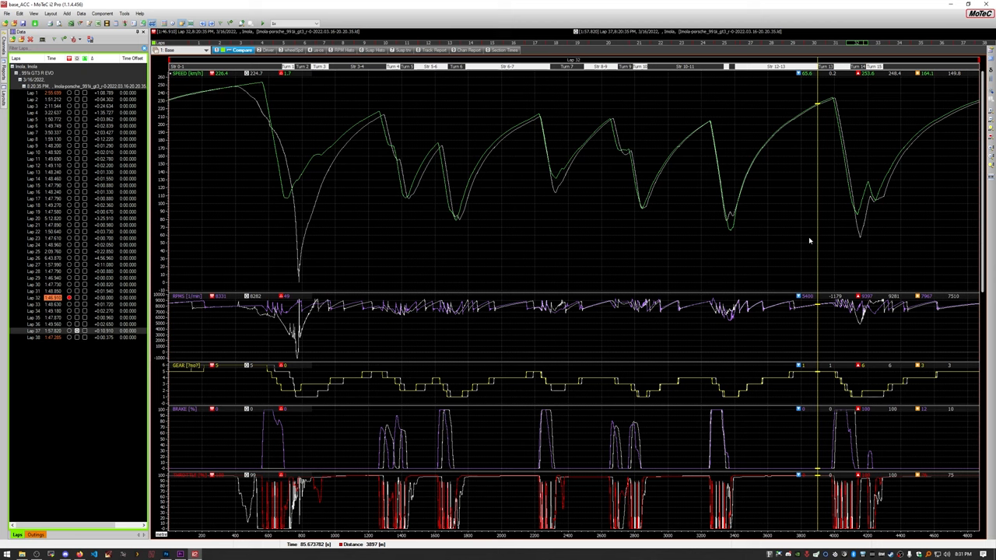
mouse_move(824, 235)
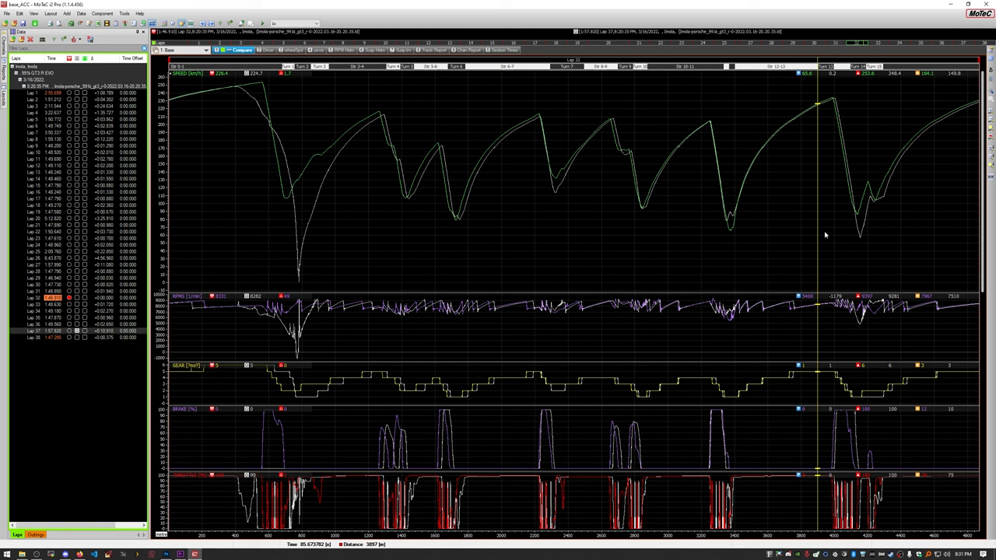
mouse_move(806, 264)
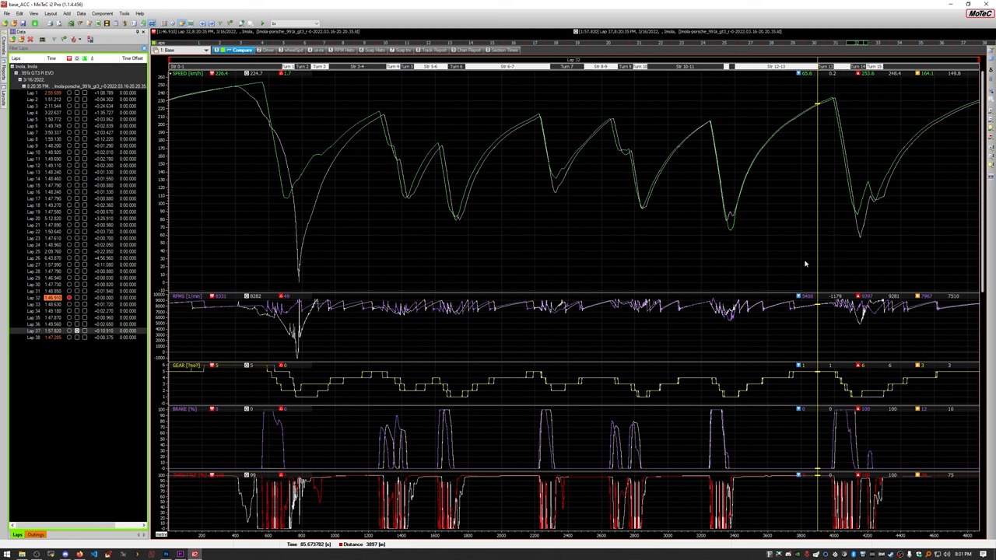
mouse_move(840, 242)
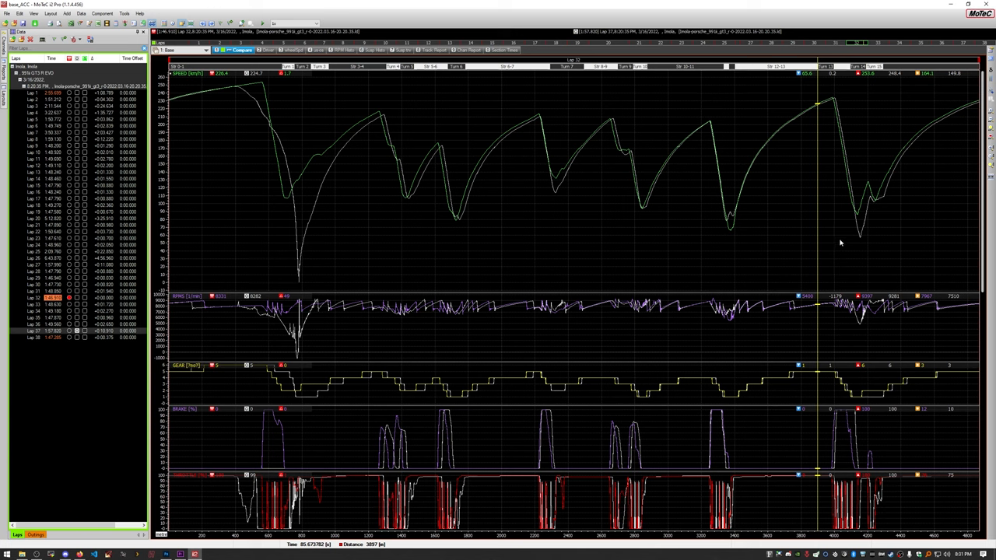
mouse_move(847, 234)
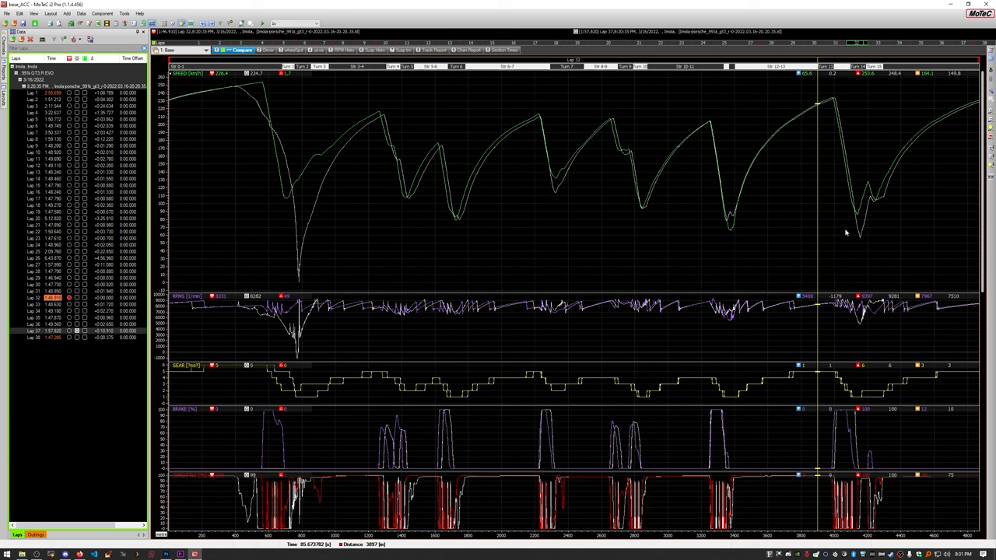
mouse_move(819, 185)
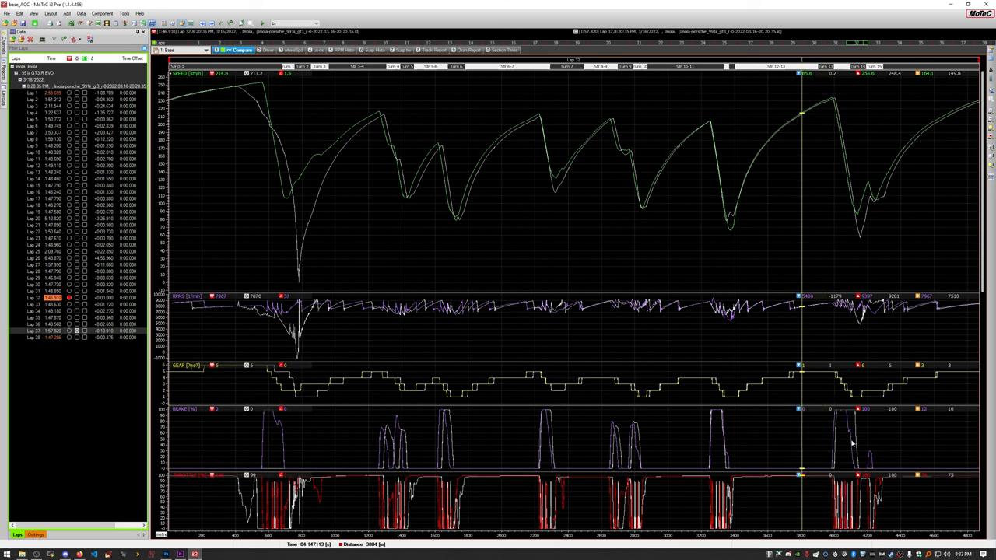
mouse_move(823, 184)
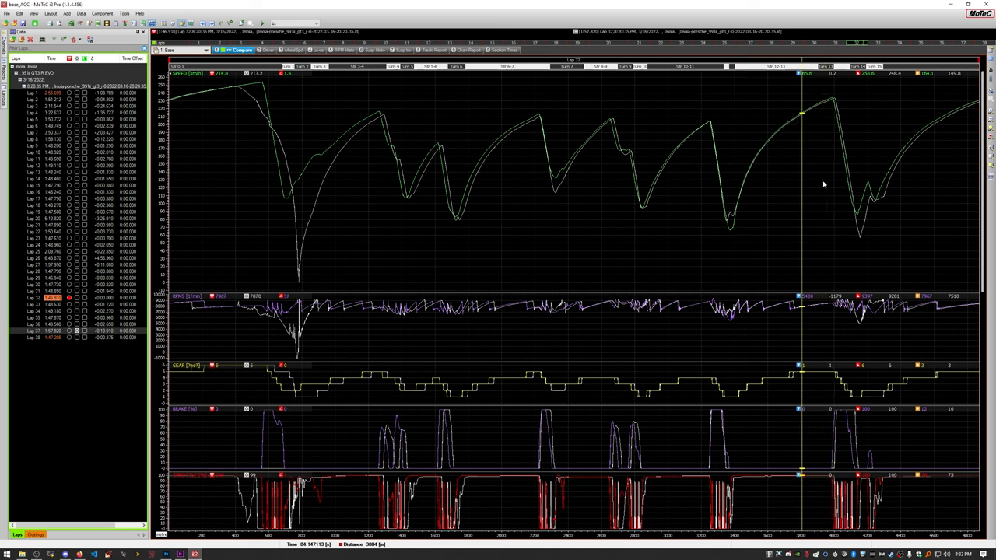
mouse_move(827, 171)
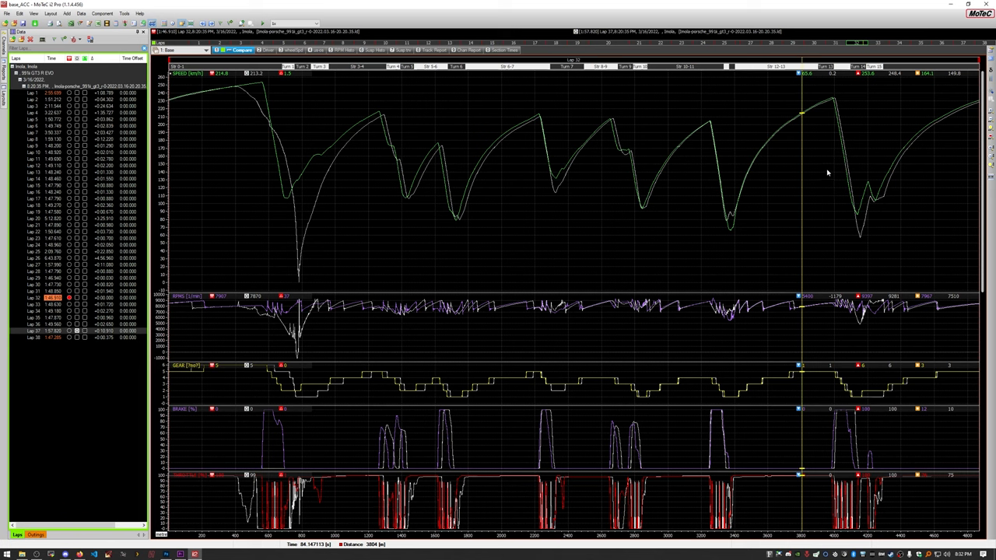
mouse_move(822, 184)
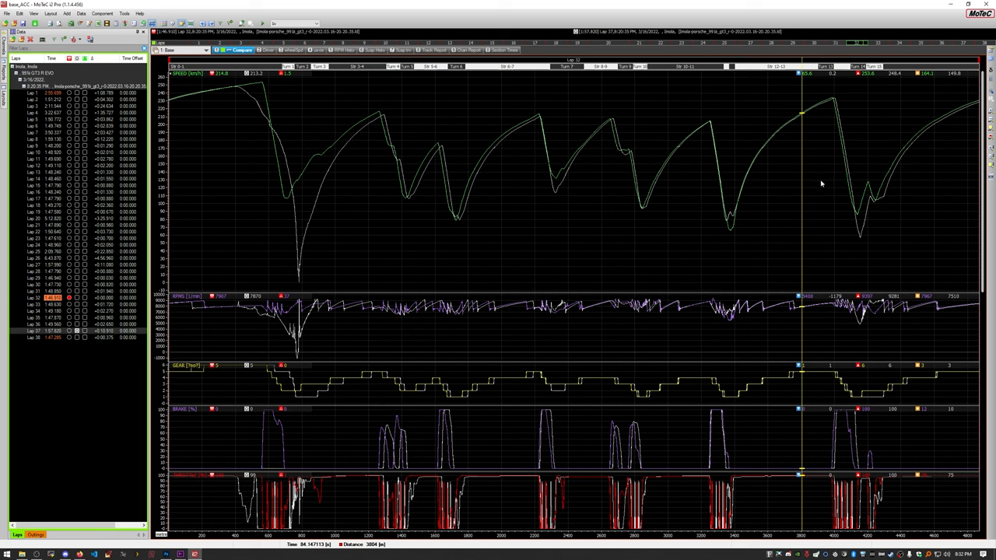
mouse_move(853, 218)
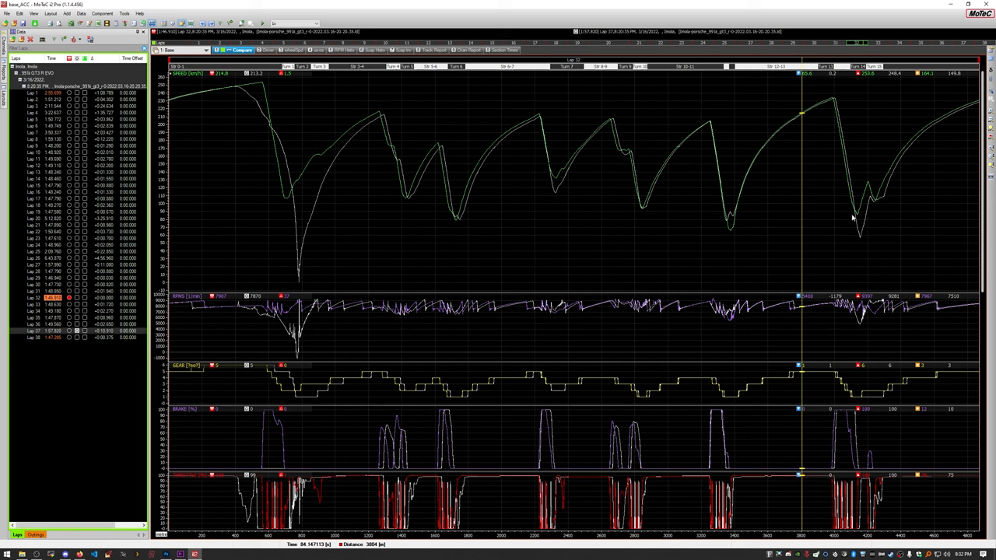
mouse_move(794, 183)
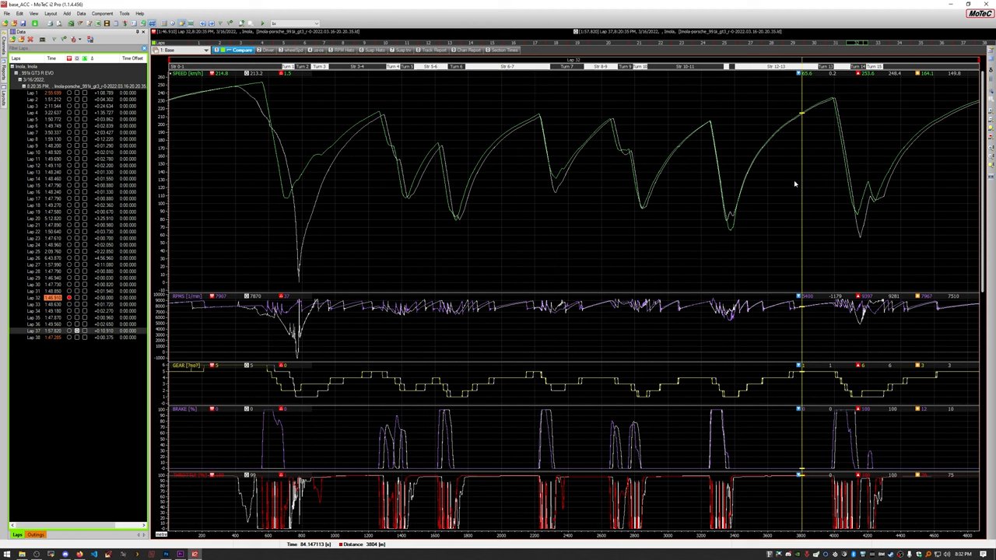
mouse_move(856, 430)
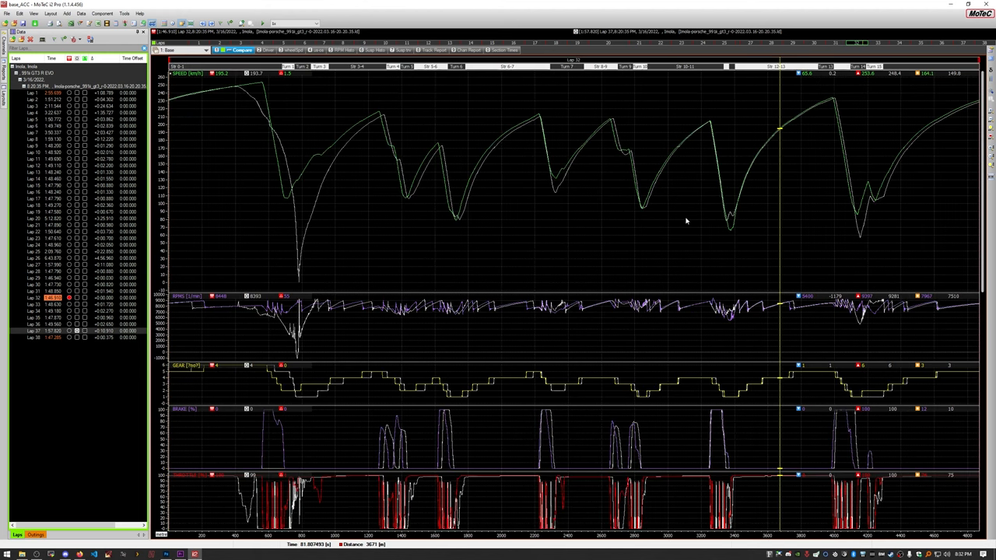
mouse_move(899, 159)
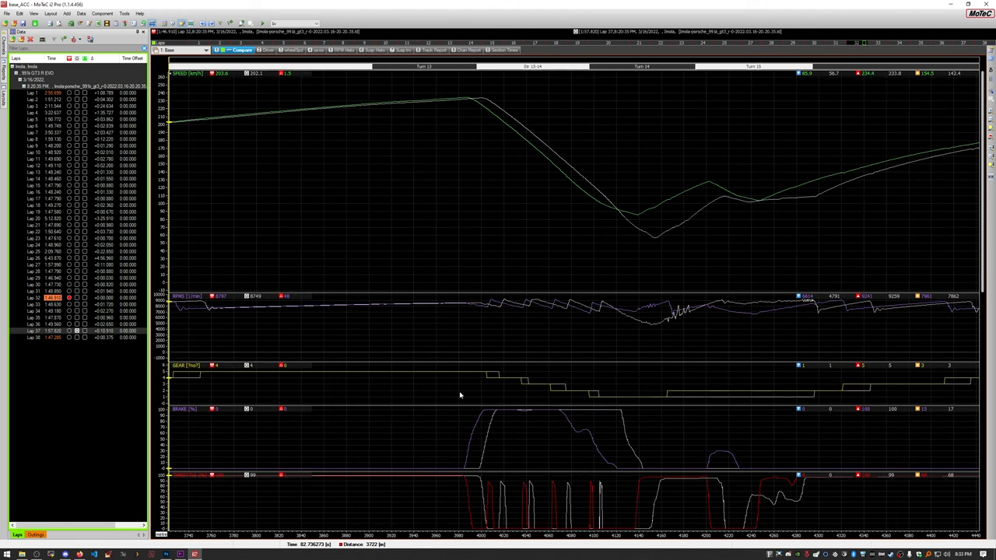
mouse_move(292, 255)
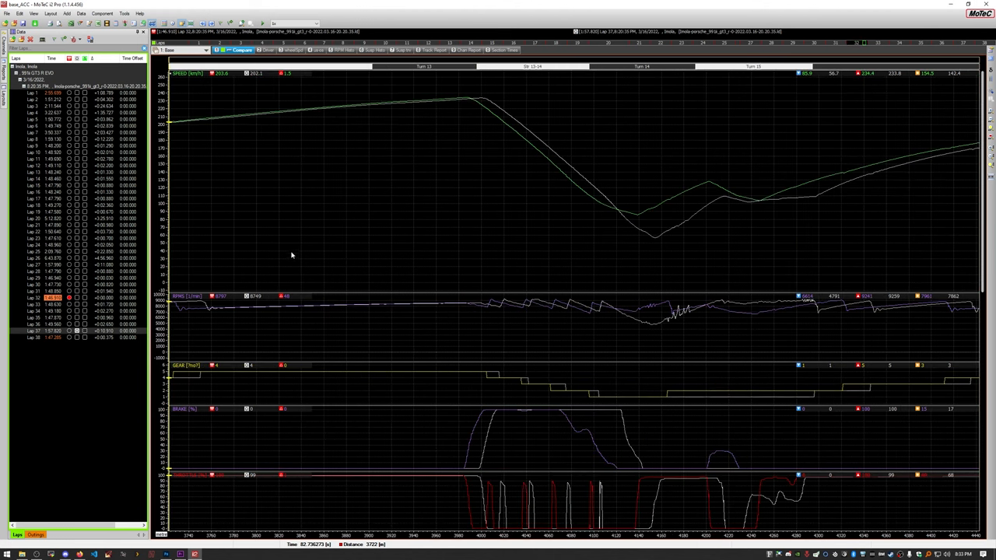
mouse_move(283, 341)
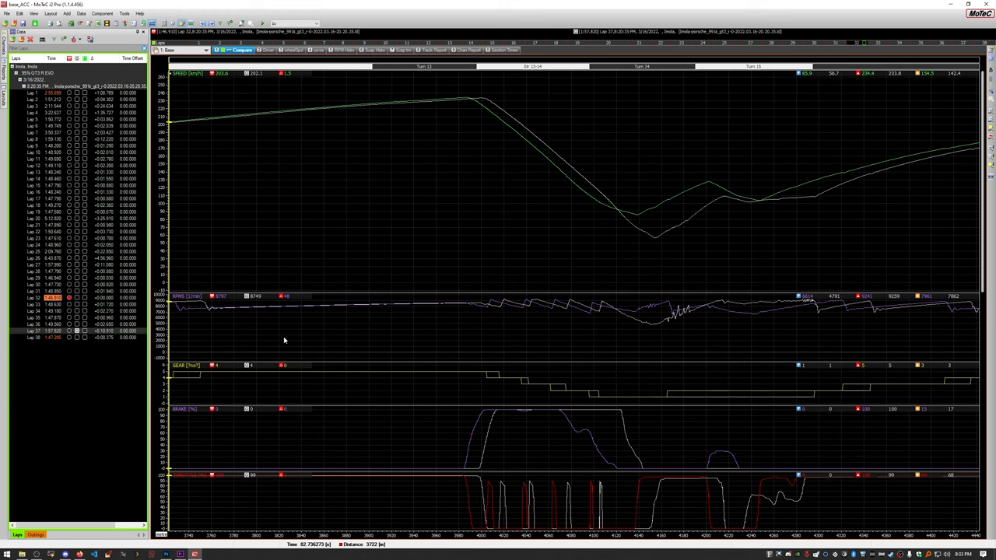
mouse_move(352, 434)
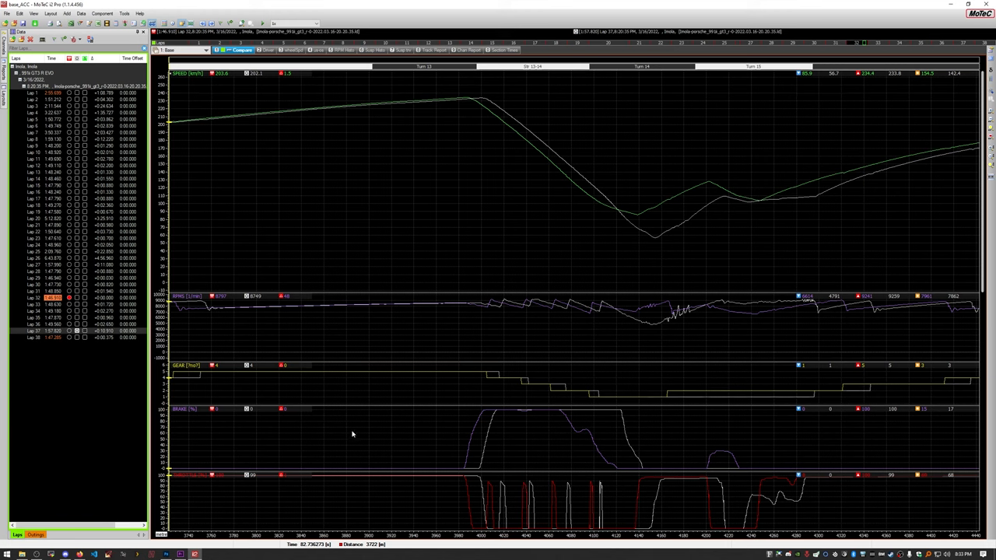
mouse_move(417, 210)
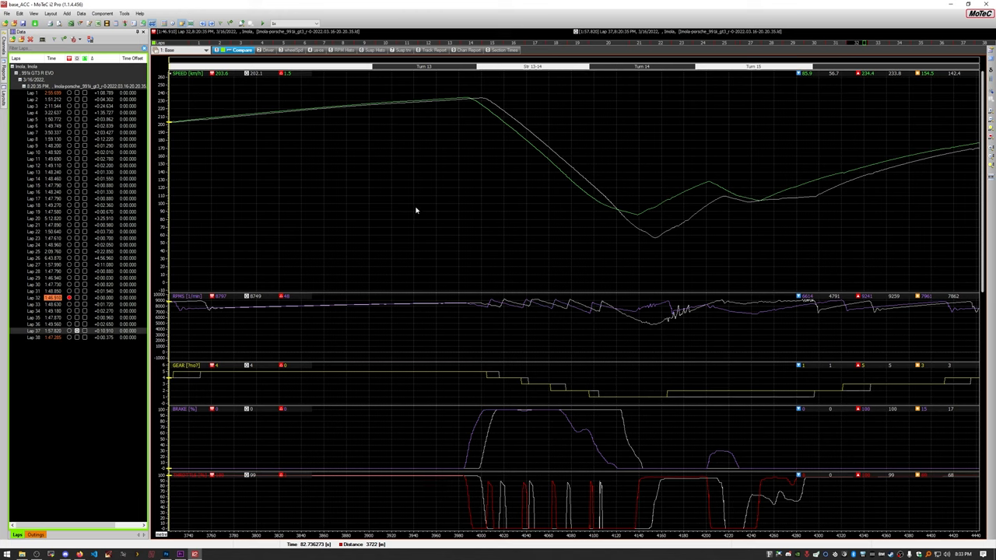
mouse_move(487, 321)
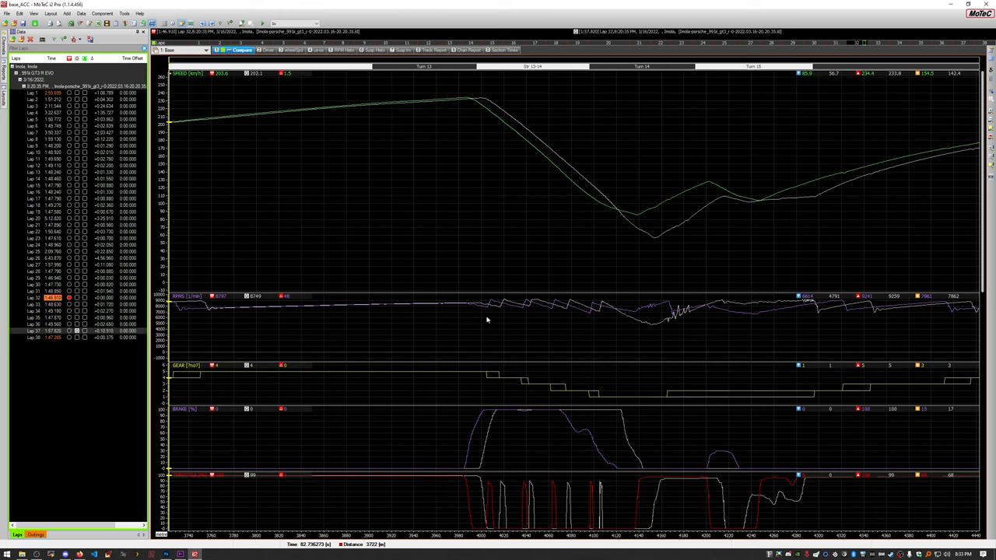
mouse_move(478, 423)
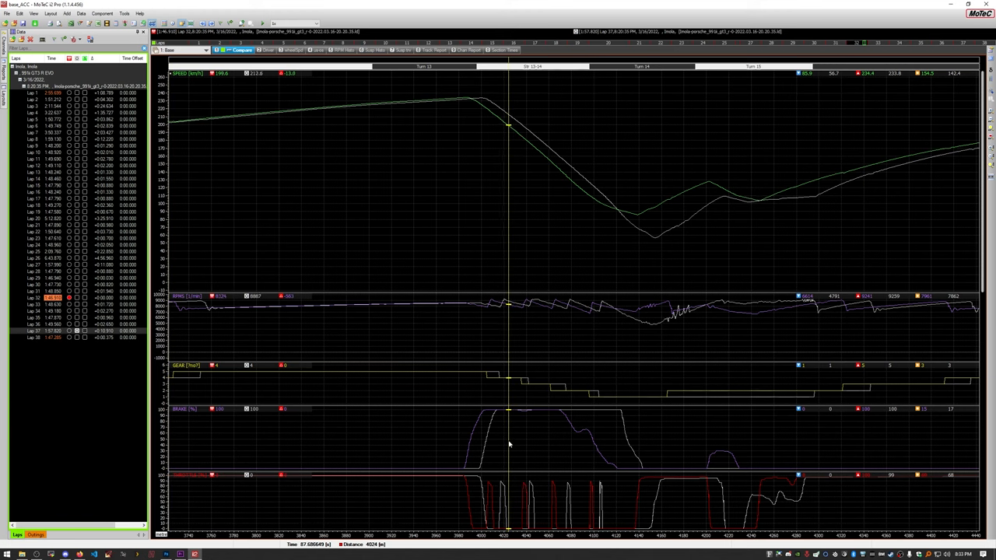
mouse_move(181, 412)
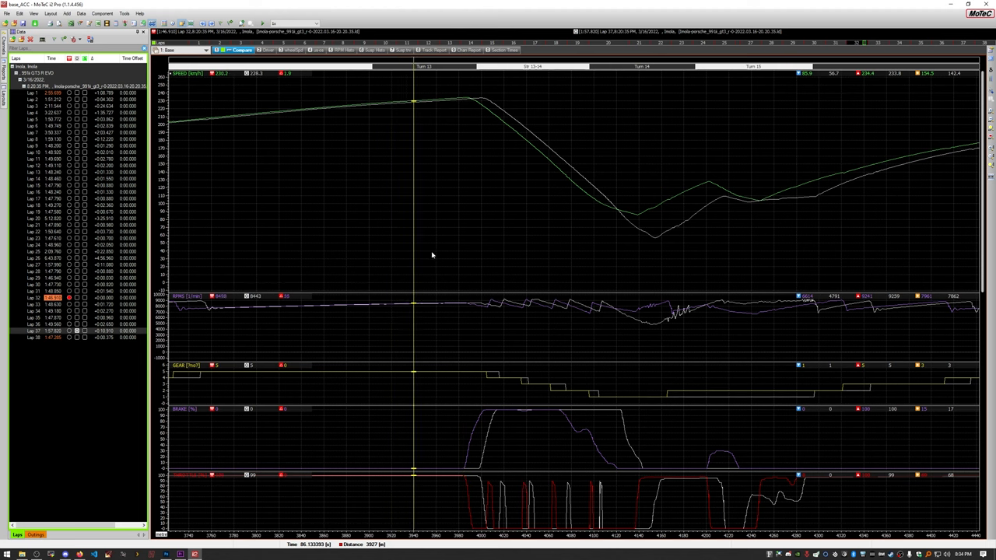
left_click(464, 255)
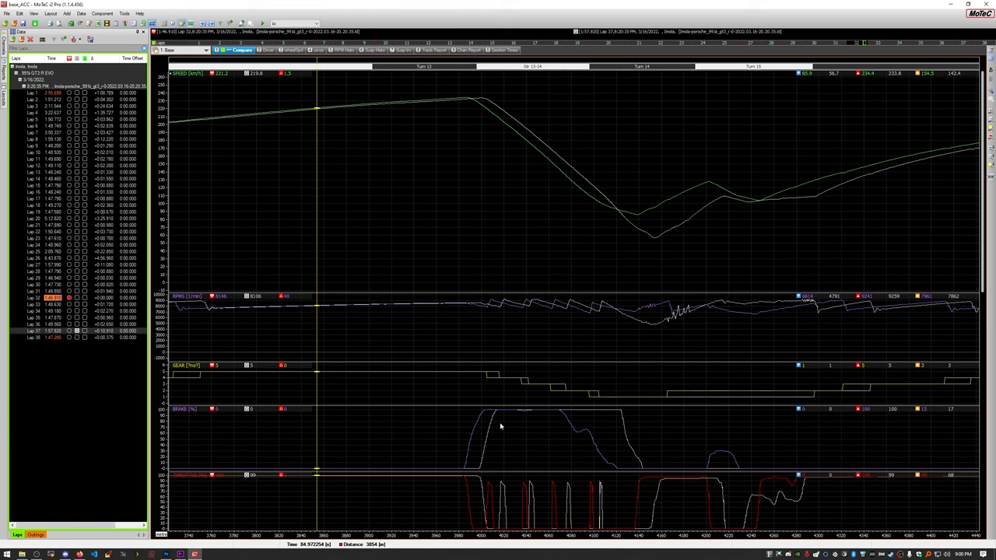
mouse_move(480, 478)
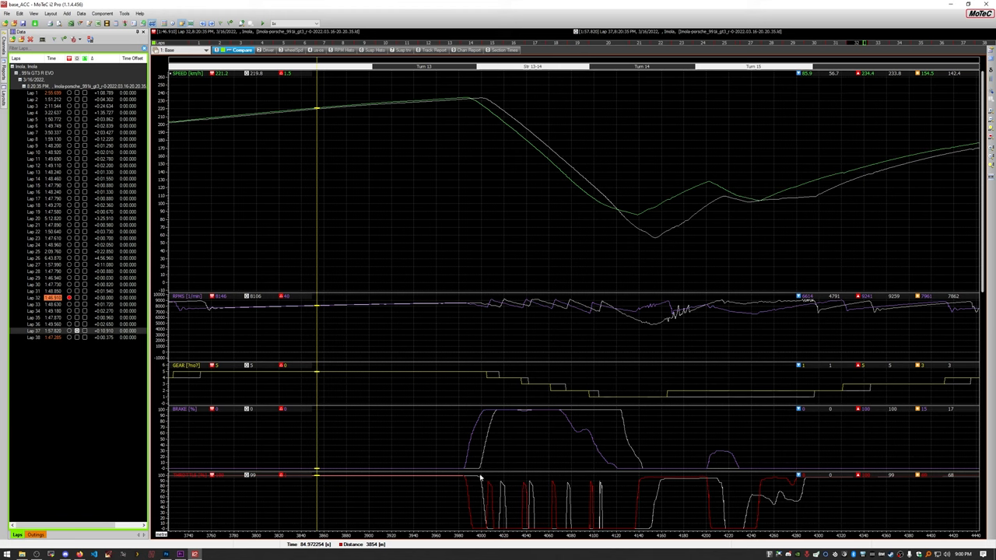
mouse_move(479, 463)
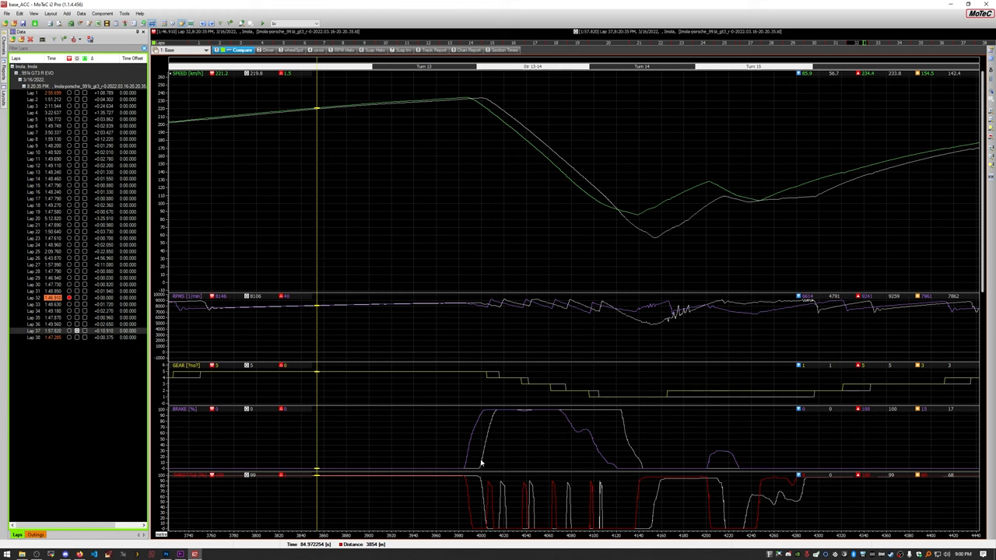
mouse_move(355, 227)
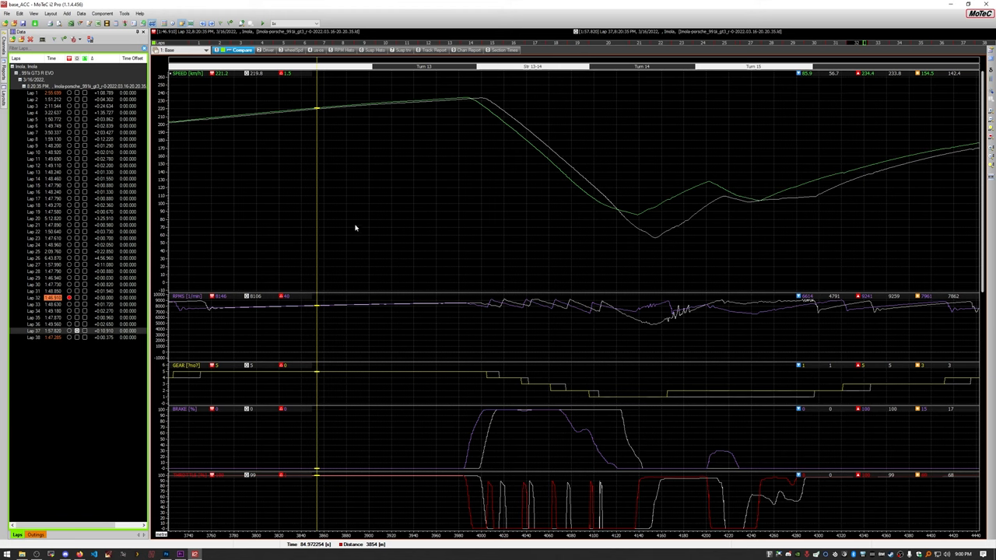
Show the Driver steering worksheet for both laps through the turn 14 braking zone.
left_click(267, 50)
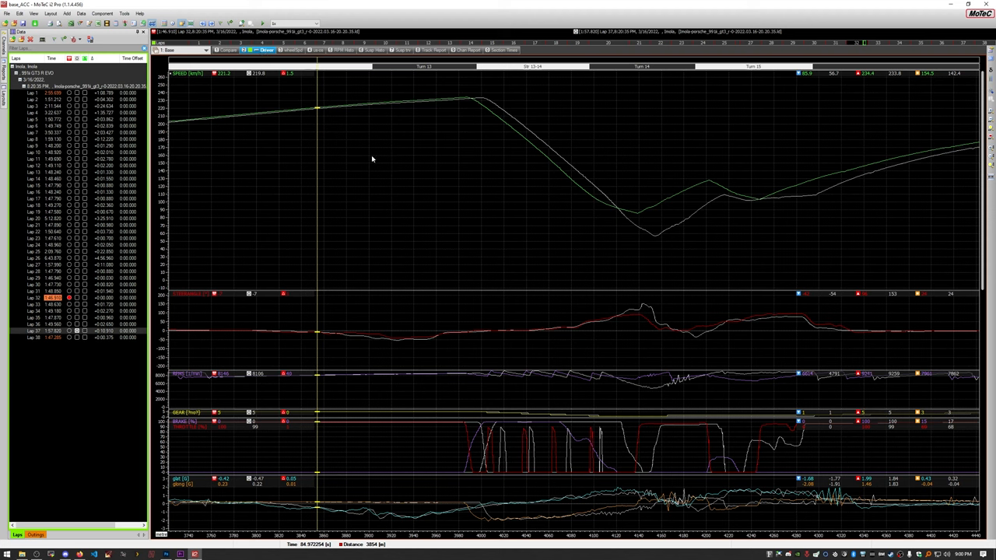
mouse_move(259, 336)
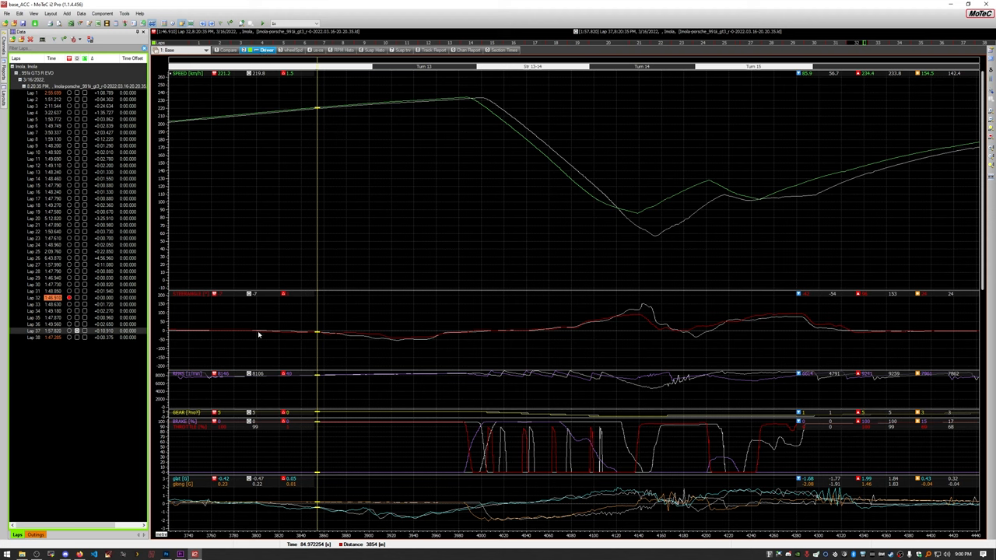
mouse_move(358, 350)
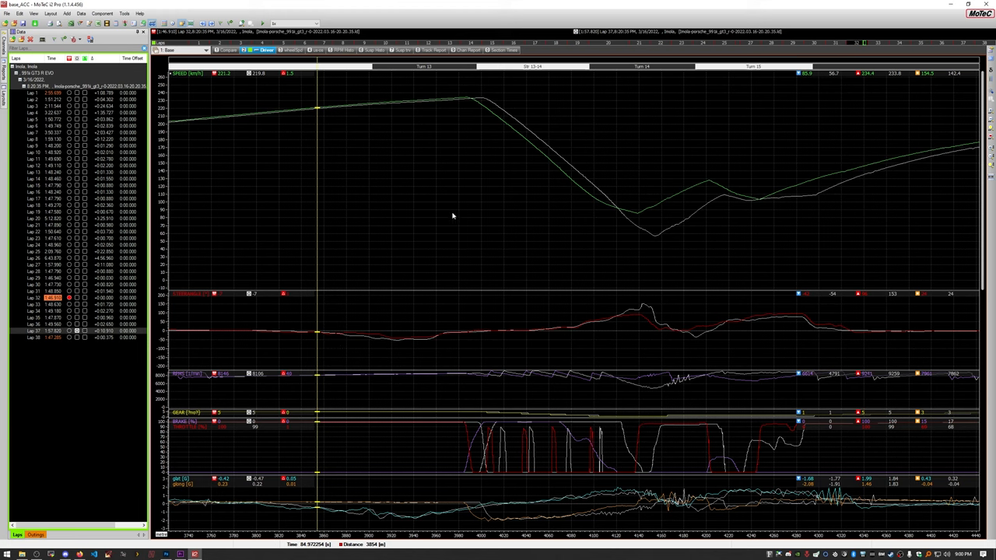
mouse_move(492, 205)
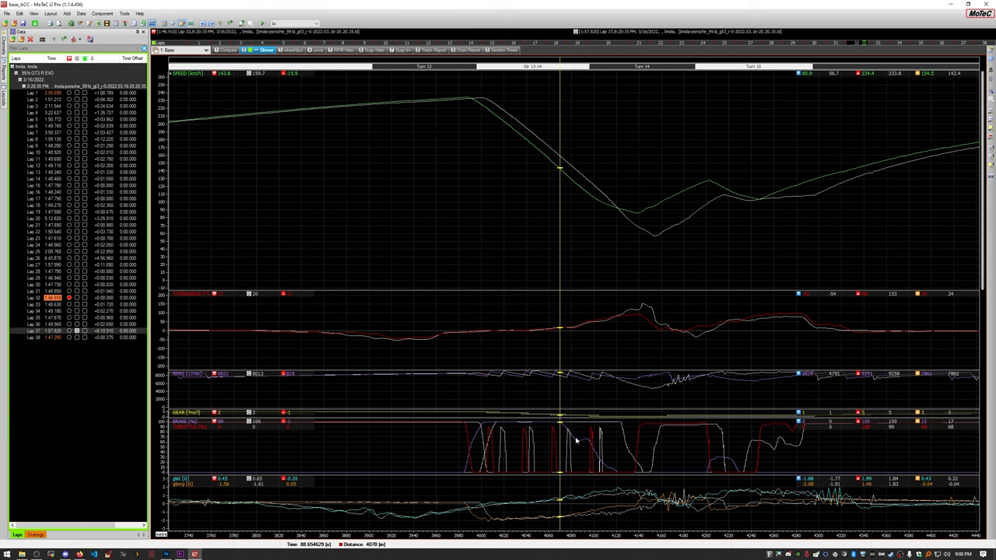
mouse_move(573, 435)
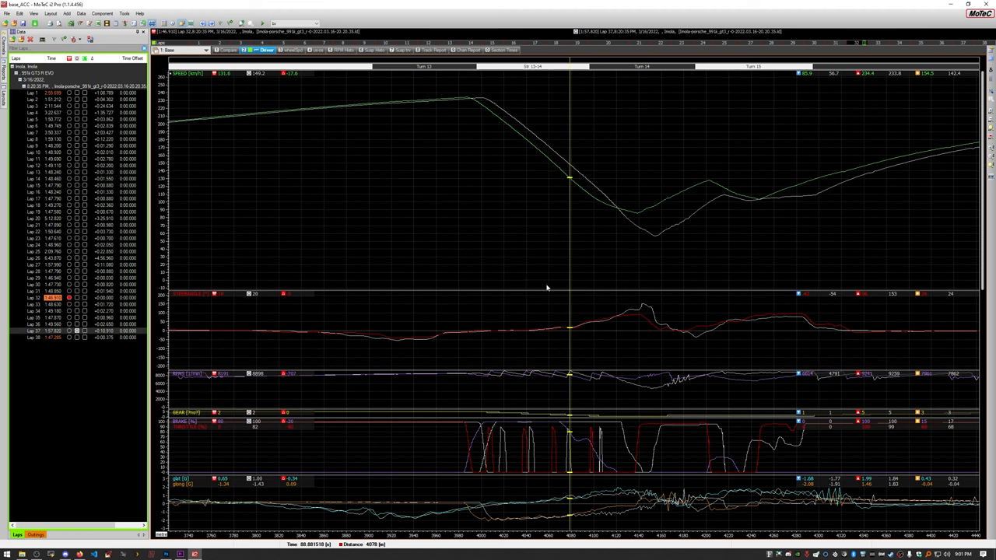
mouse_move(548, 334)
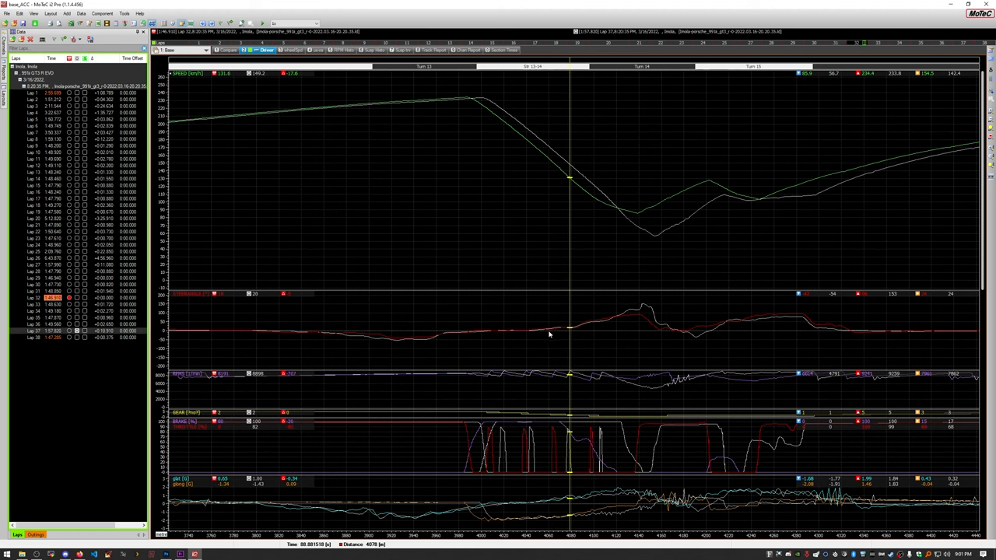
mouse_move(563, 427)
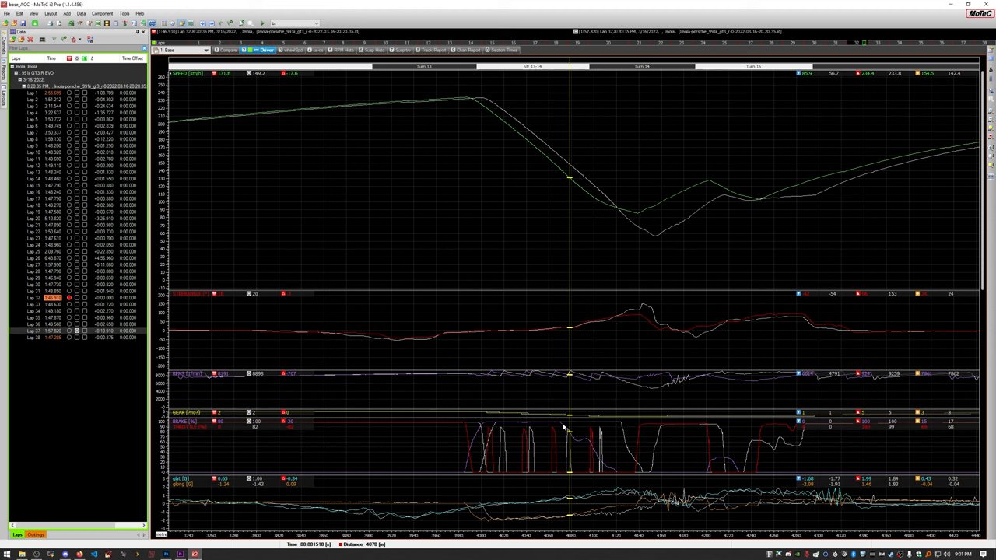
mouse_move(607, 470)
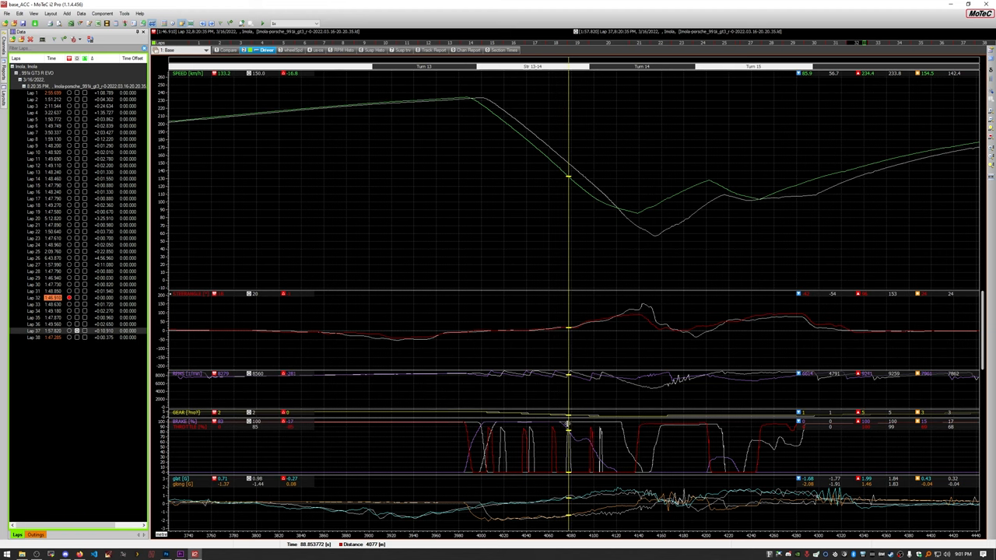
mouse_move(576, 333)
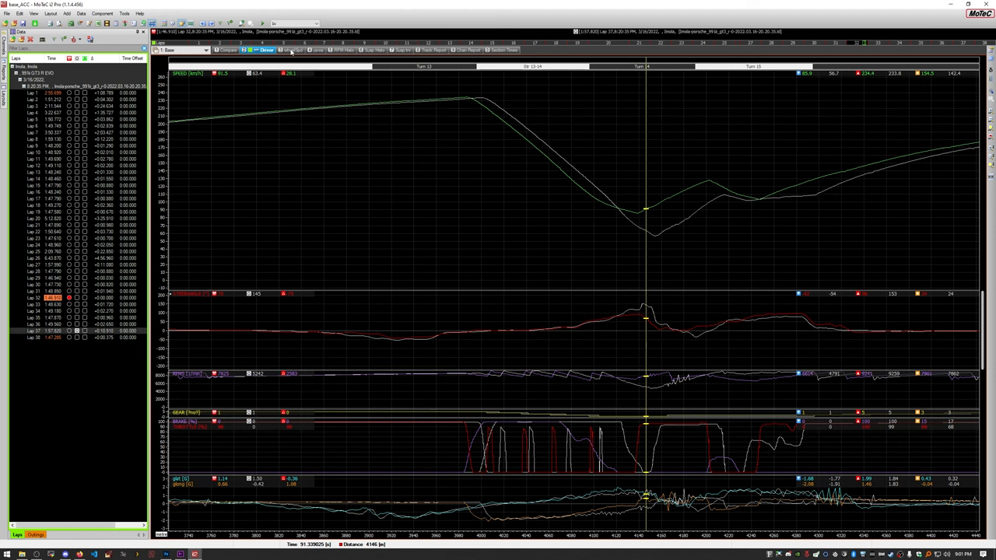
Show the wheel-speed lock-up worksheet with four wheel speeds and the track map.
left_click(293, 50)
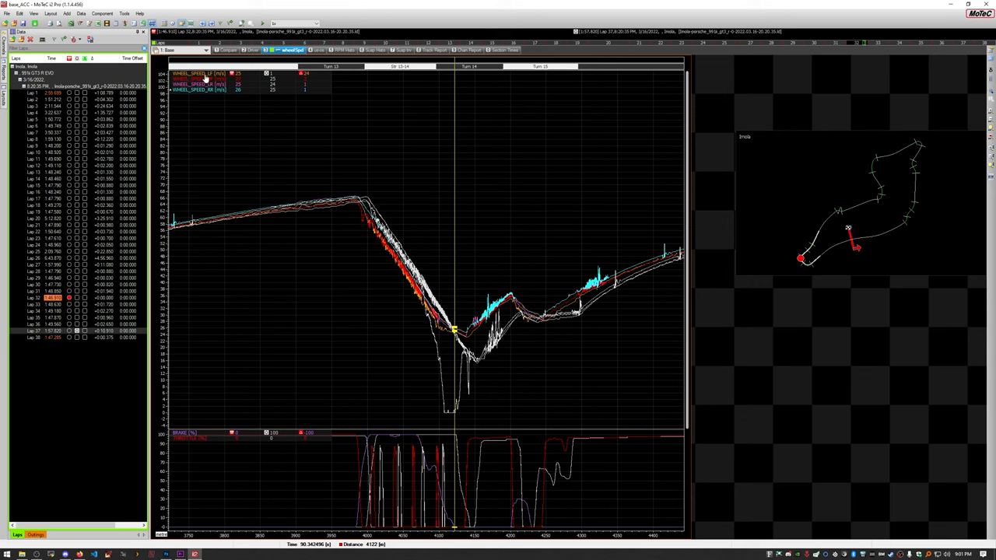
mouse_move(333, 258)
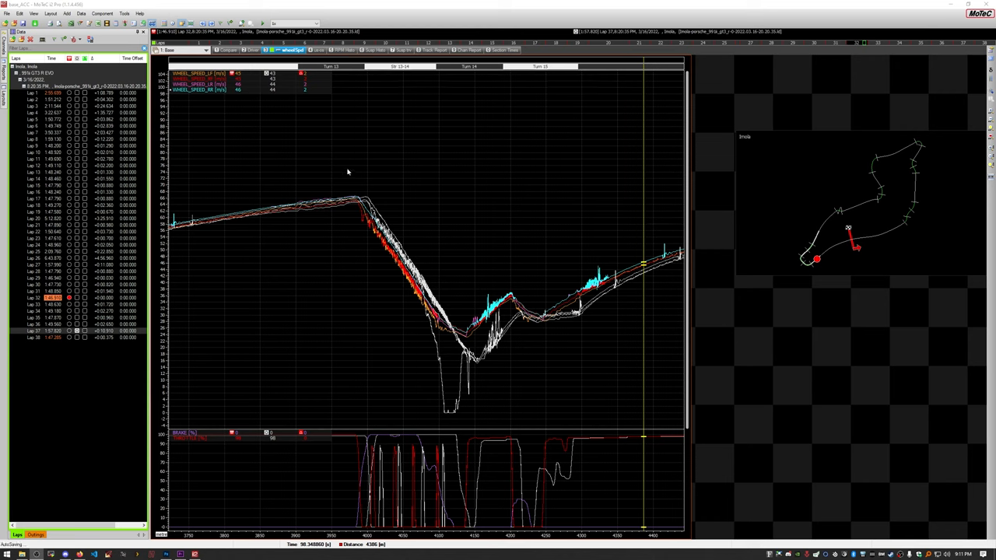
left_click(399, 272)
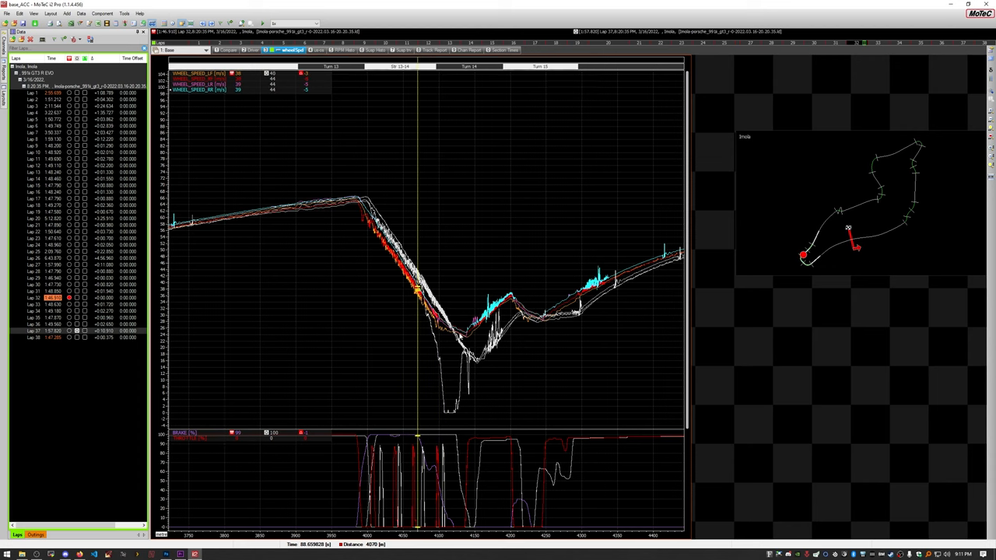
mouse_move(459, 319)
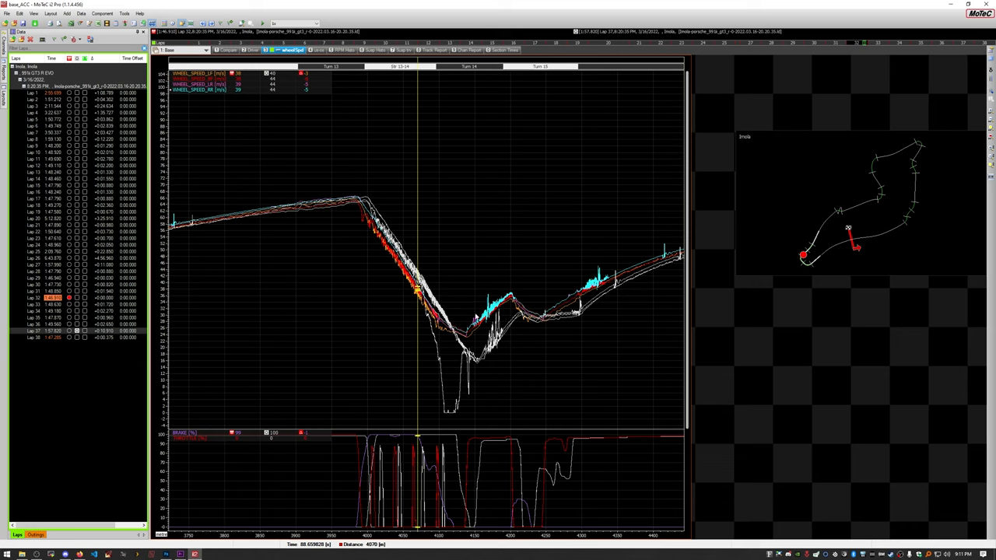
mouse_move(818, 250)
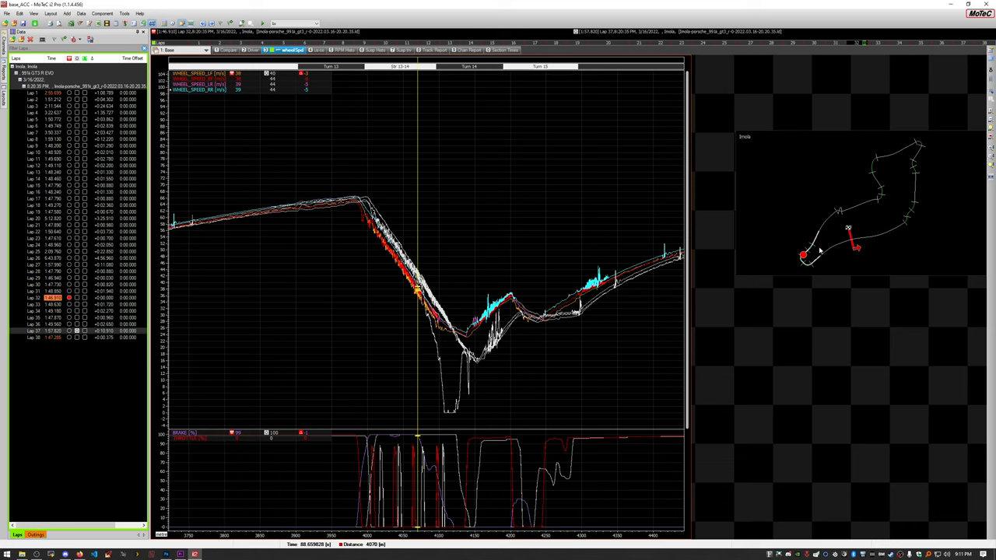
mouse_move(921, 184)
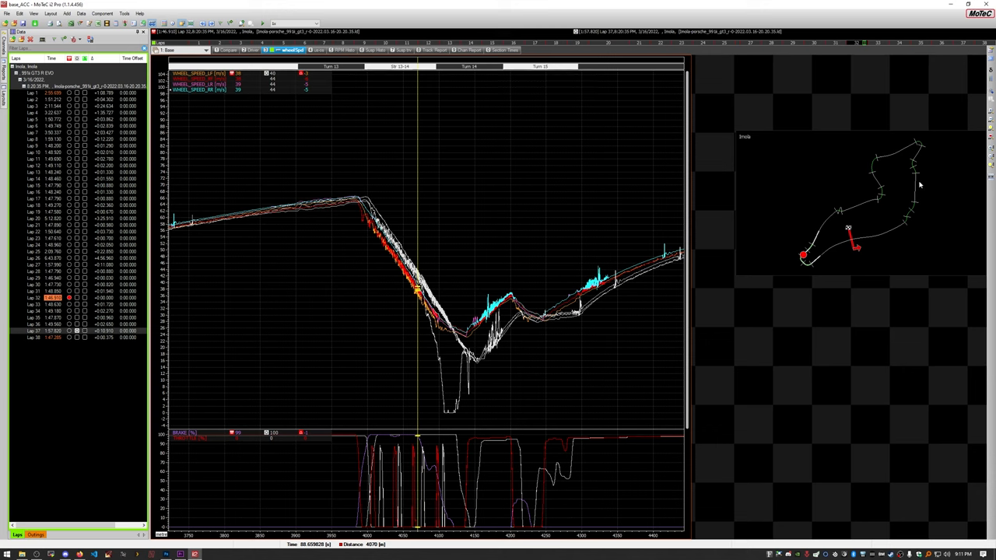
mouse_move(451, 231)
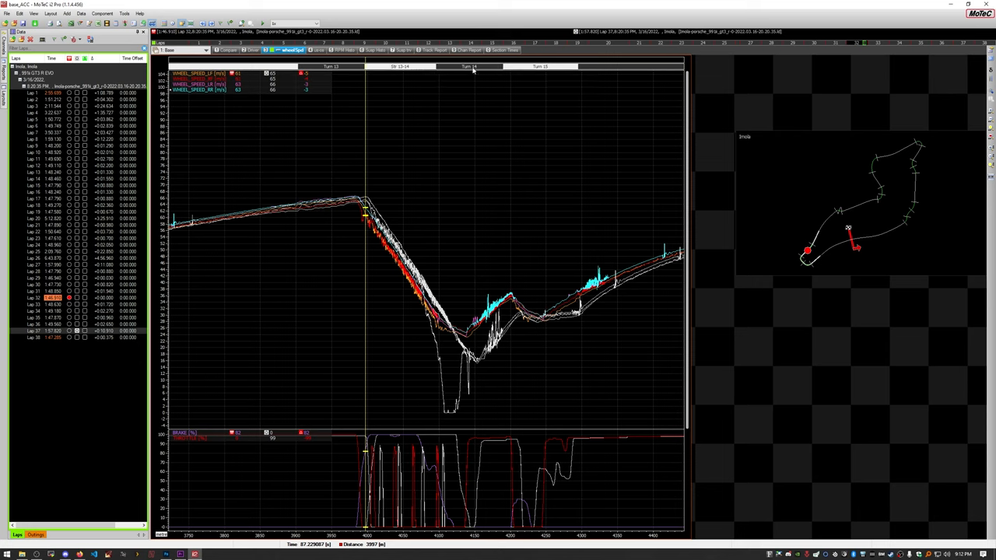
mouse_move(519, 171)
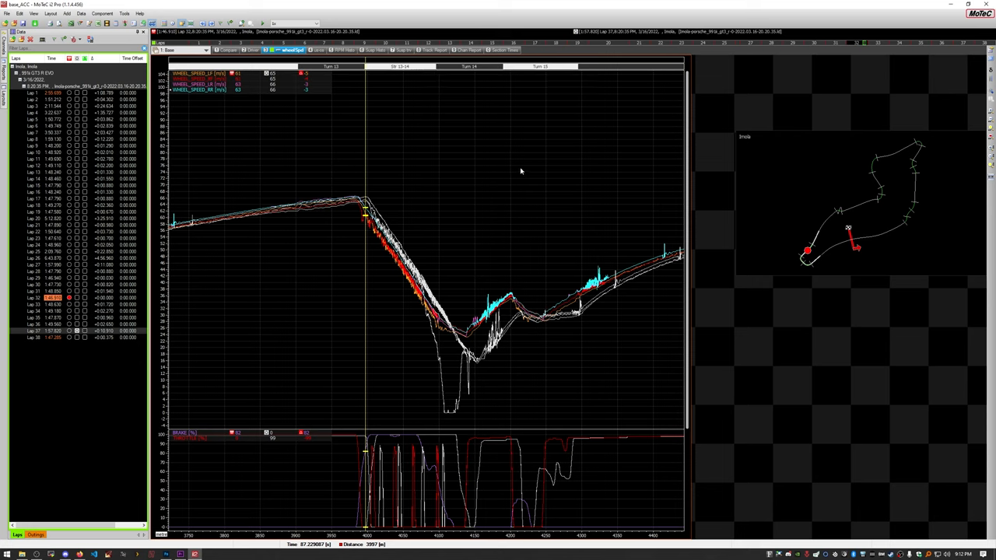
mouse_move(514, 189)
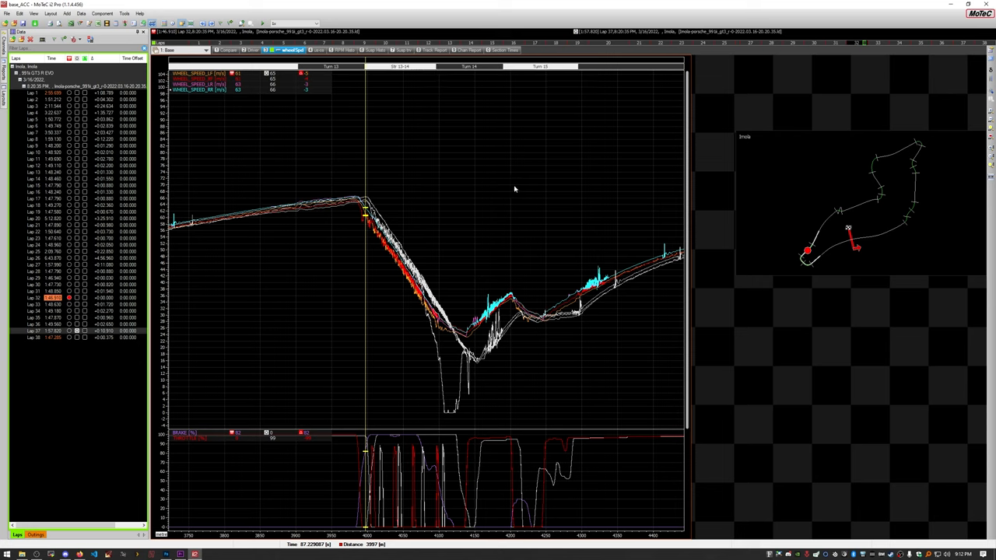